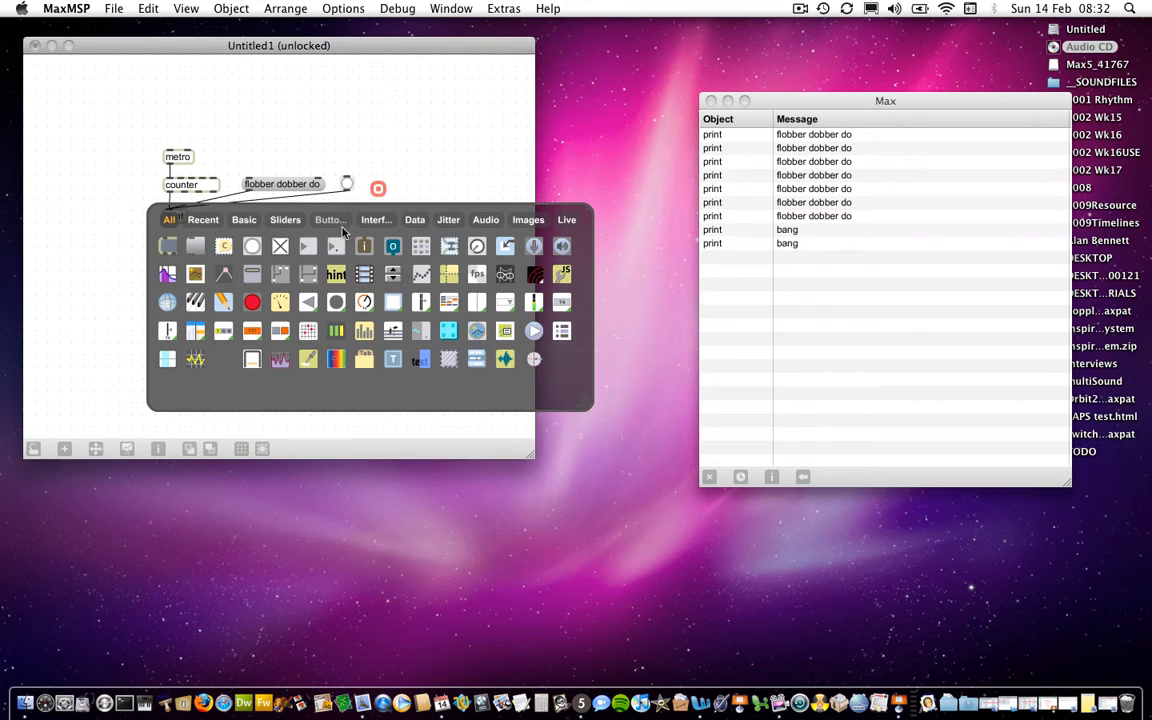
{"action": "mouse_move", "coordinate": [281, 246]}
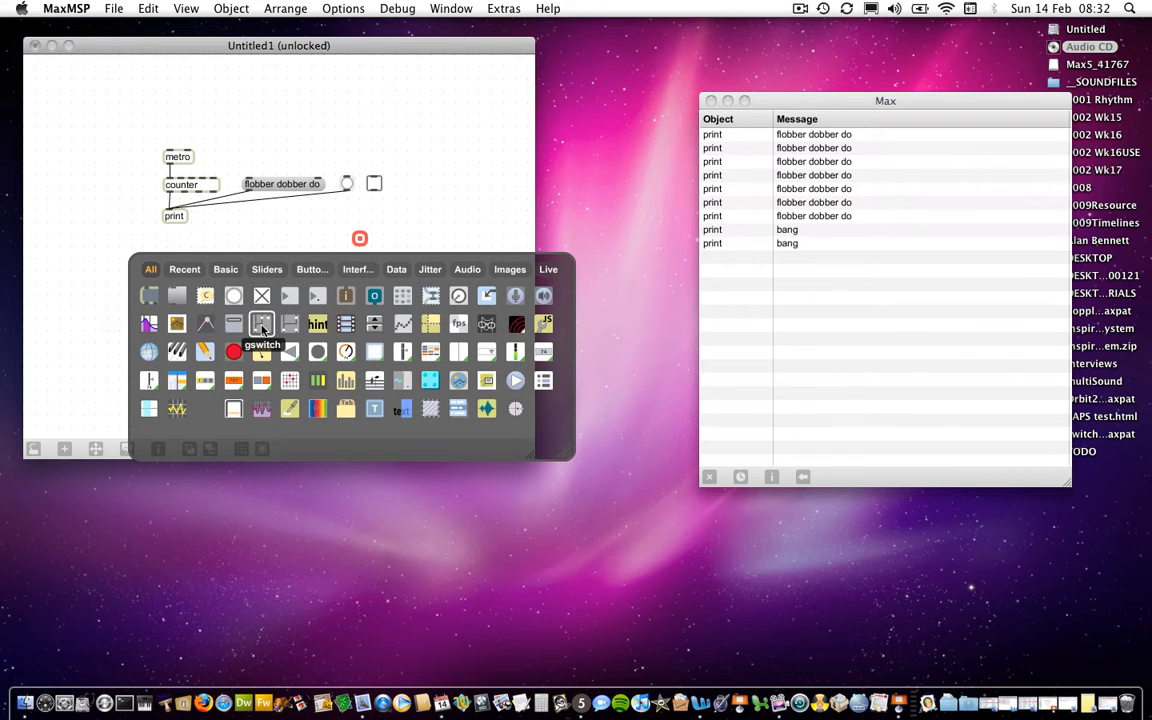
{"action": "mouse_move", "coordinate": [278, 318]}
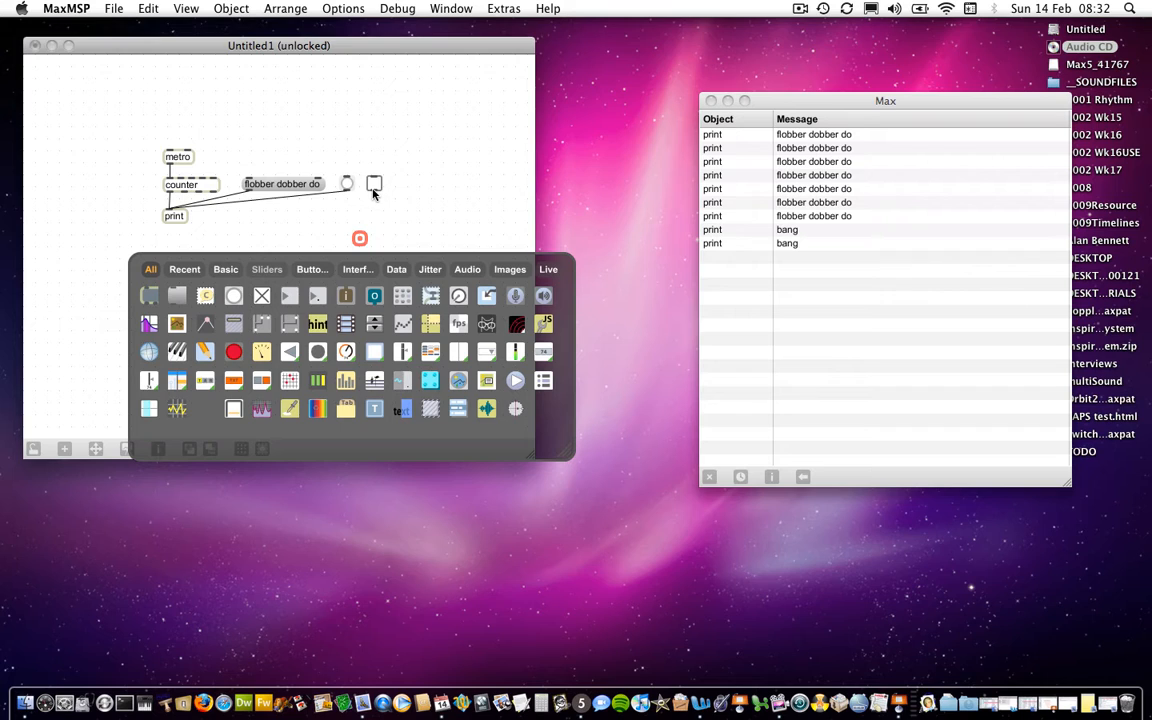
{"action": "mouse_move", "coordinate": [352, 188]}
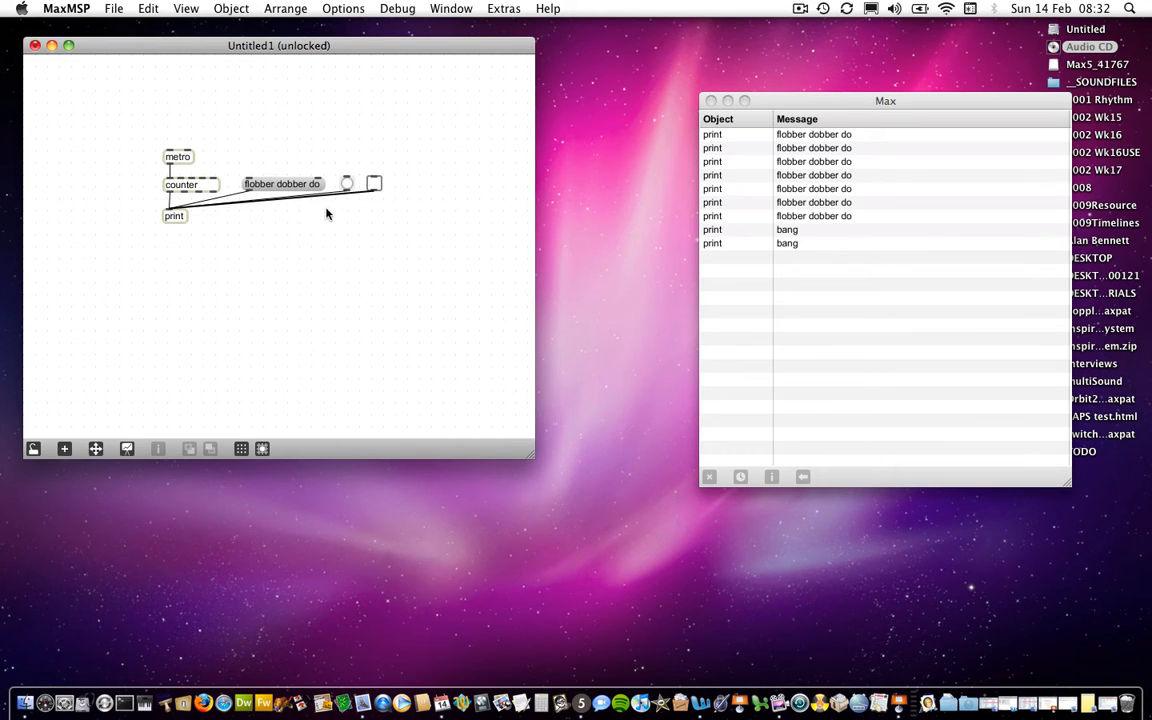
Lock the patch and toggle on, off, on, off, logging 1, 0, 1, 0
{"action": "left_click", "coordinate": [33, 448]}
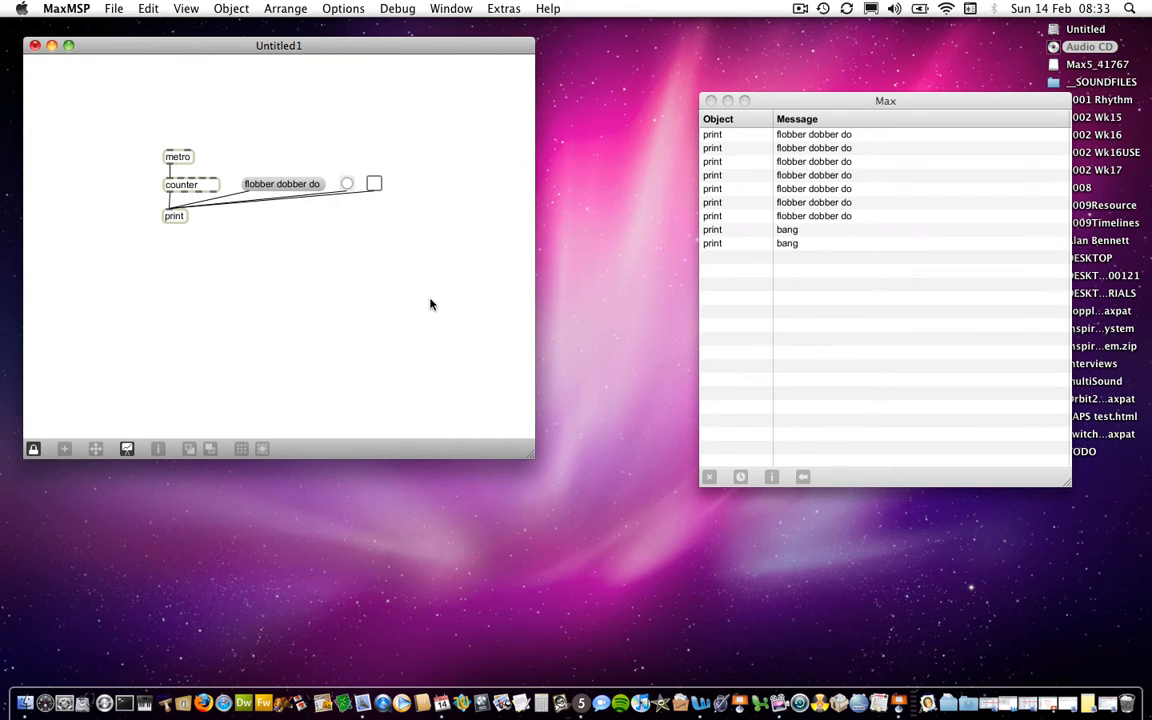
{"action": "mouse_move", "coordinate": [428, 203]}
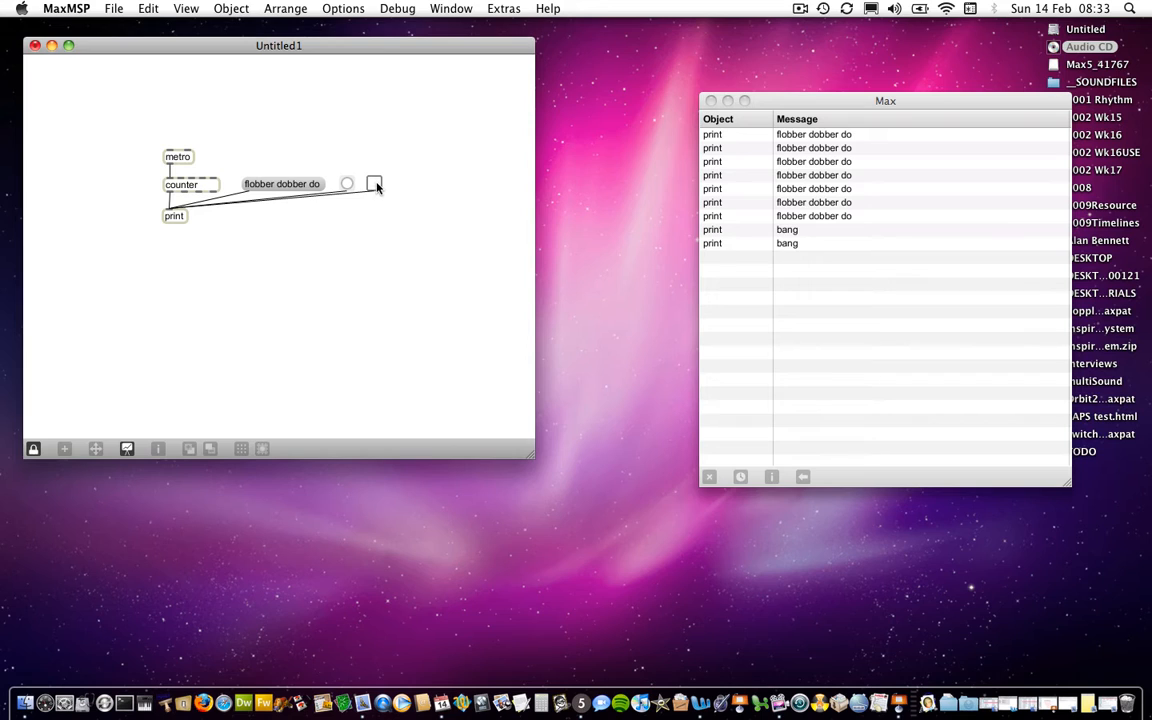
{"action": "left_click", "coordinate": [374, 183]}
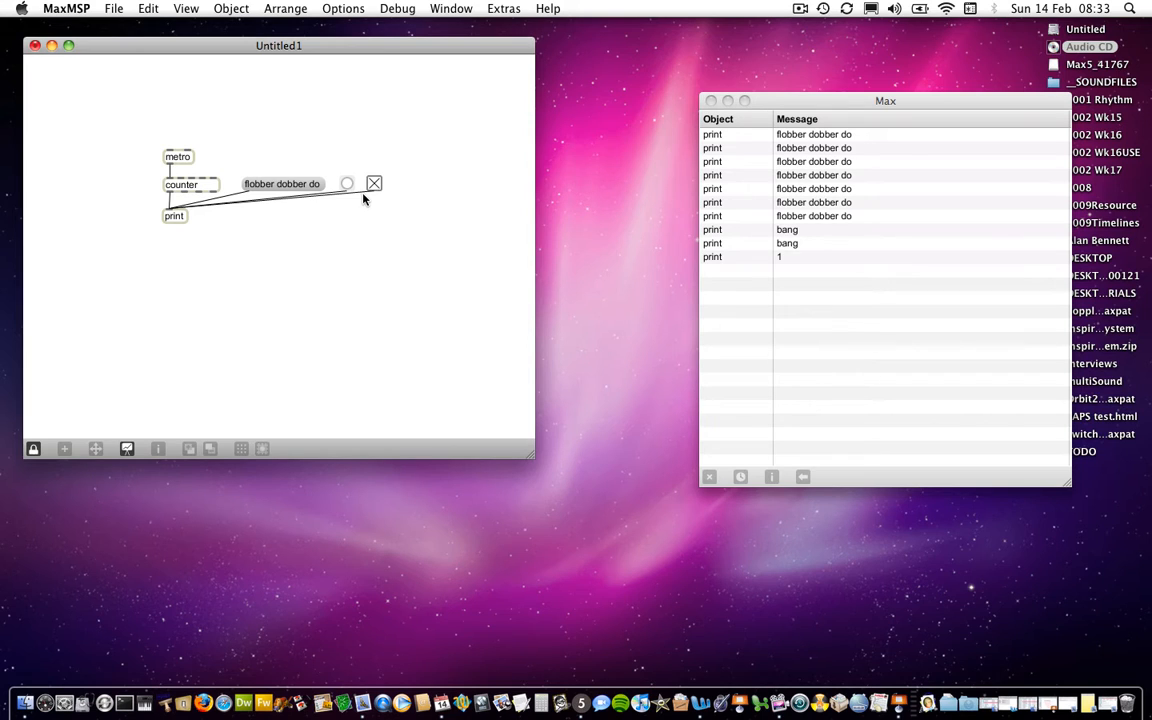
{"action": "mouse_move", "coordinate": [822, 282]}
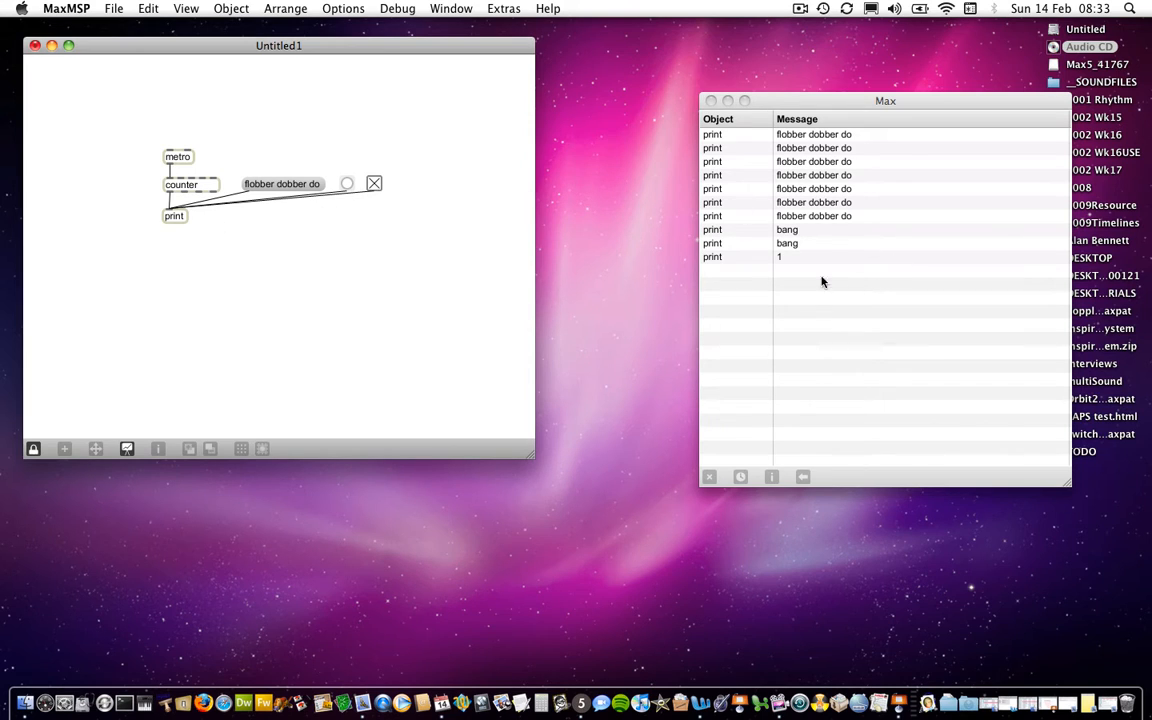
{"action": "mouse_move", "coordinate": [365, 196]}
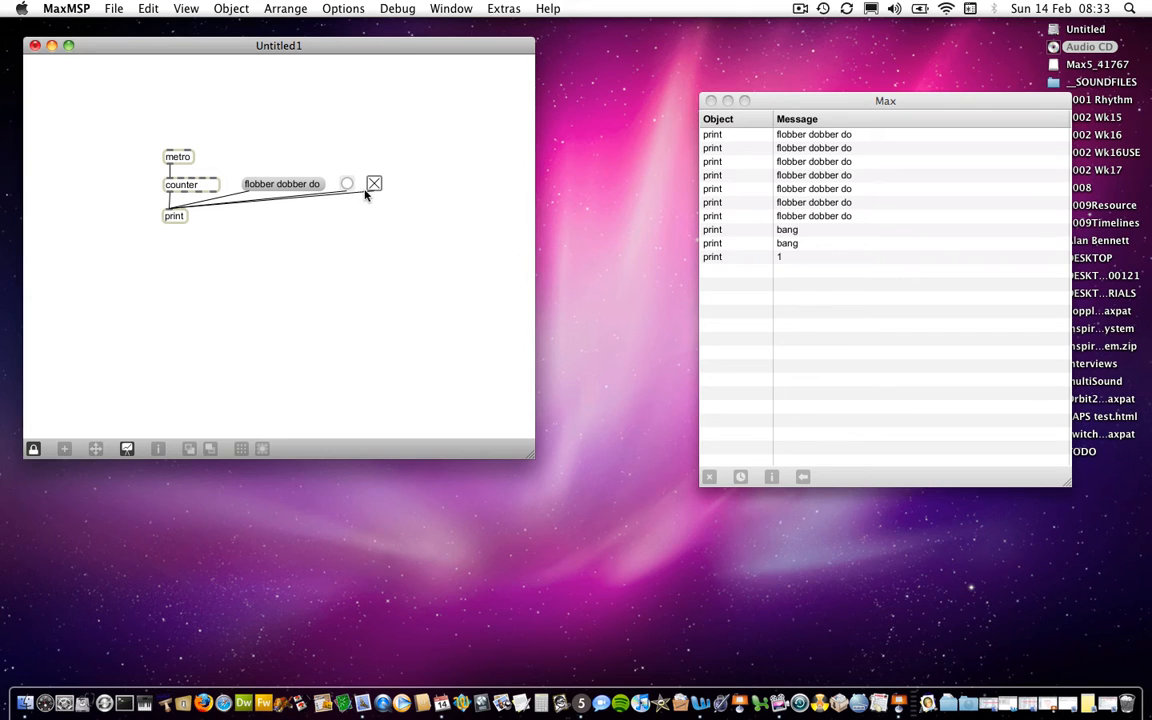
{"action": "left_click", "coordinate": [374, 184]}
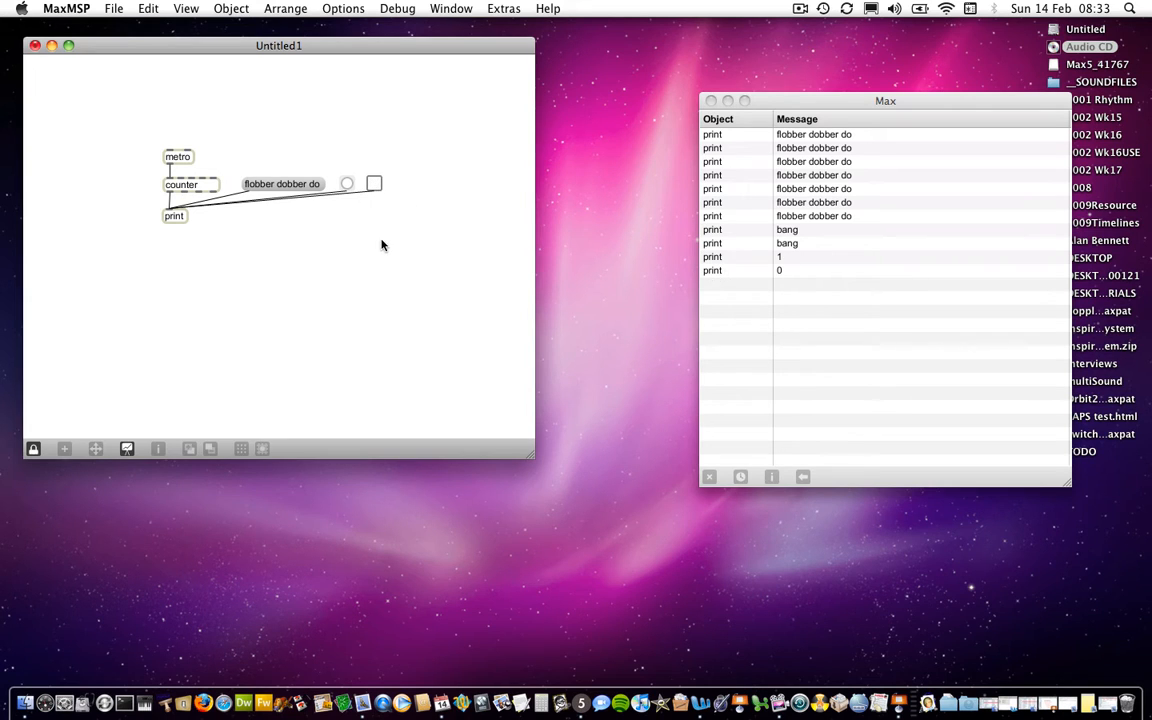
{"action": "left_click", "coordinate": [374, 183]}
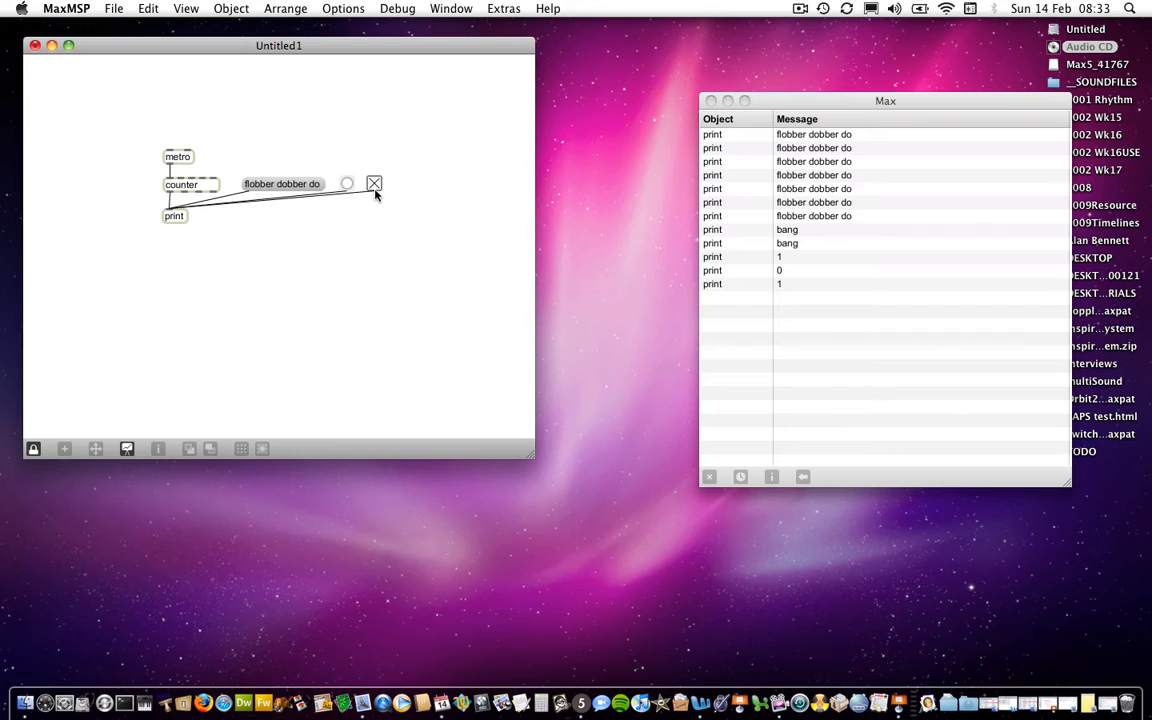
{"action": "left_click", "coordinate": [374, 184]}
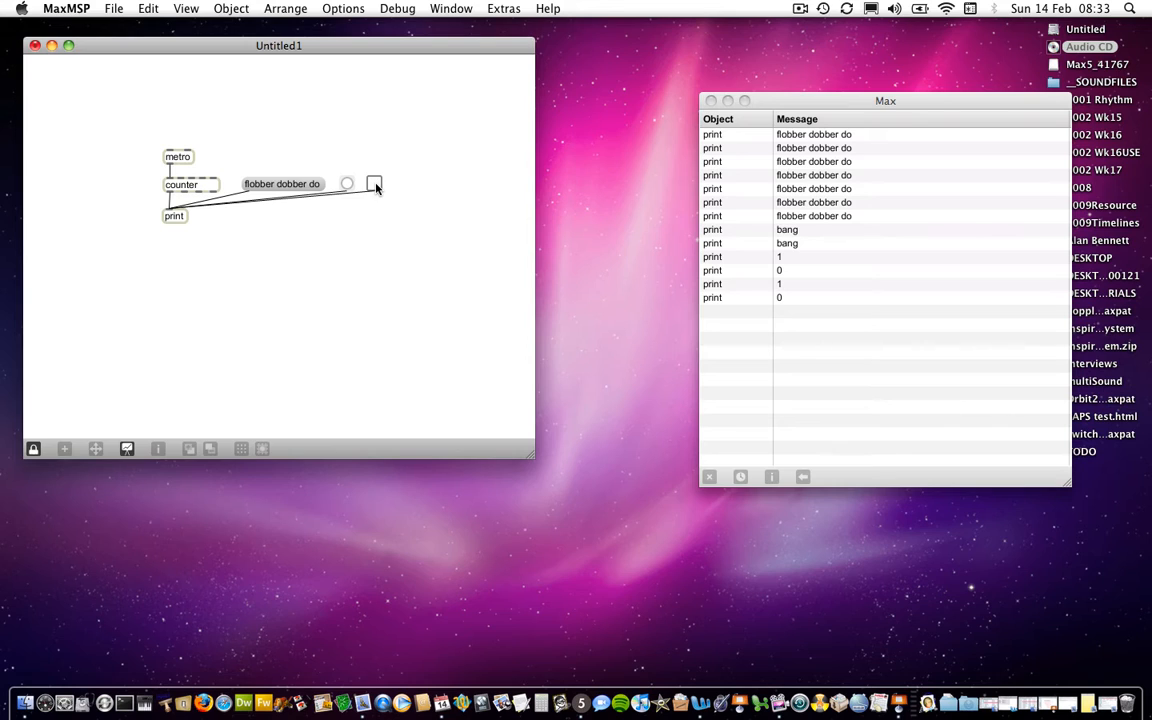
{"action": "mouse_move", "coordinate": [378, 193]}
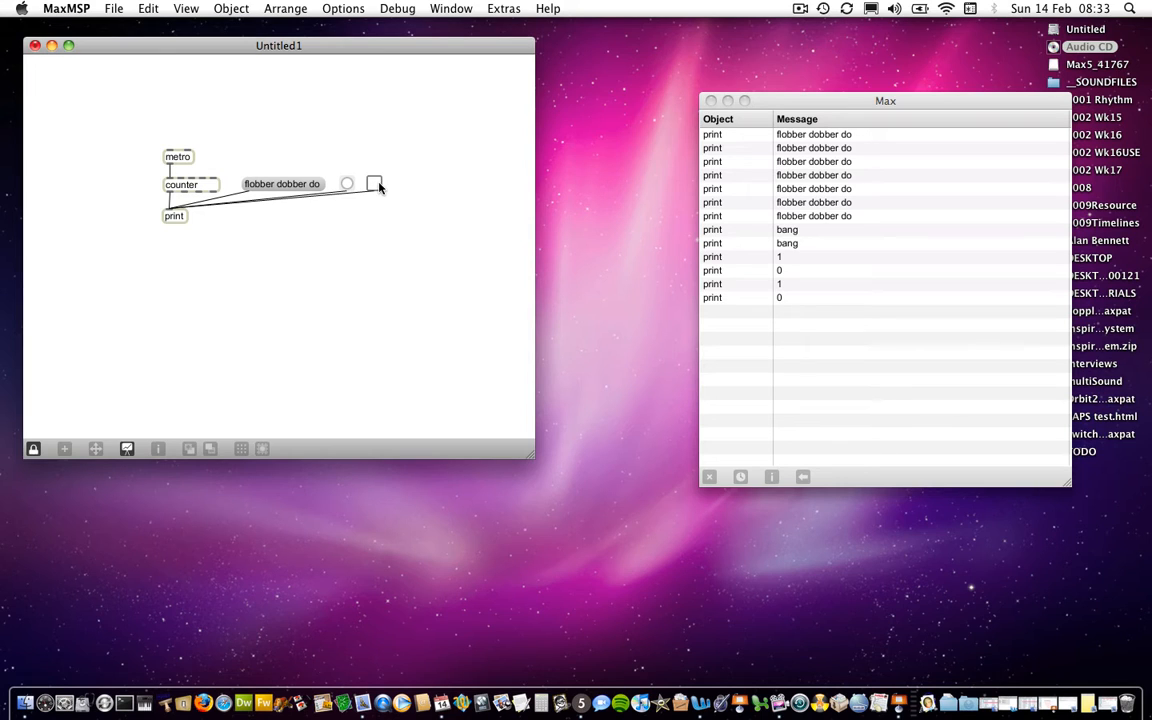
{"action": "mouse_move", "coordinate": [670, 273]}
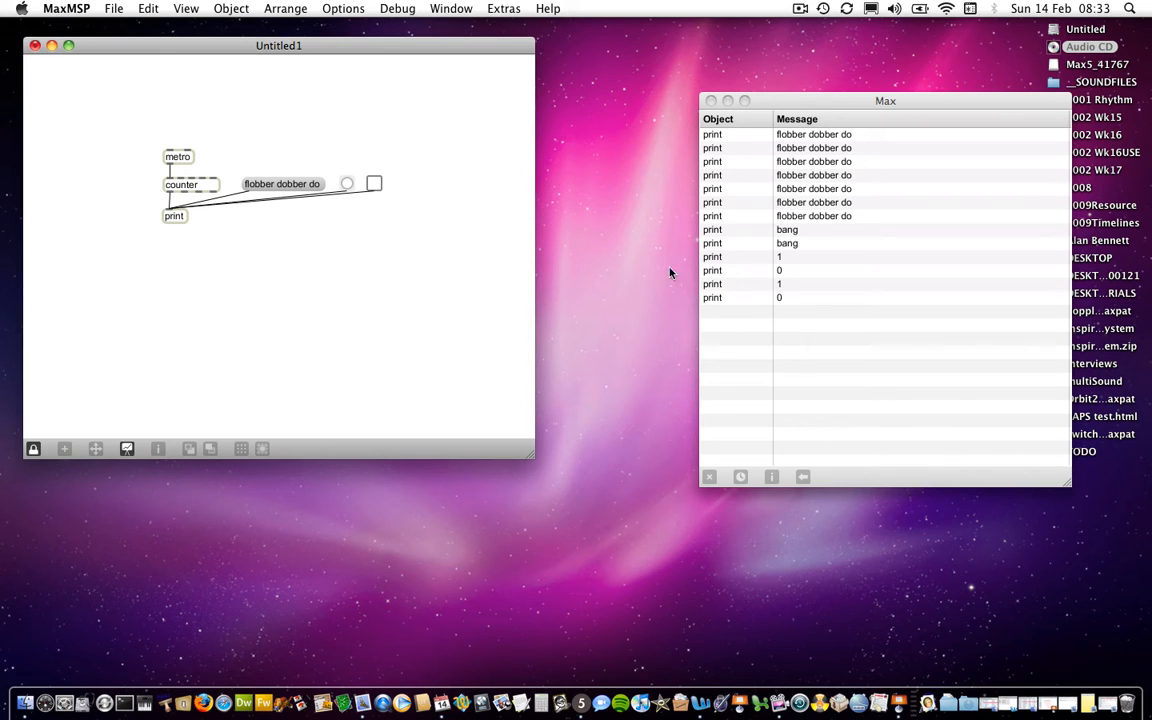
{"action": "mouse_move", "coordinate": [375, 188]}
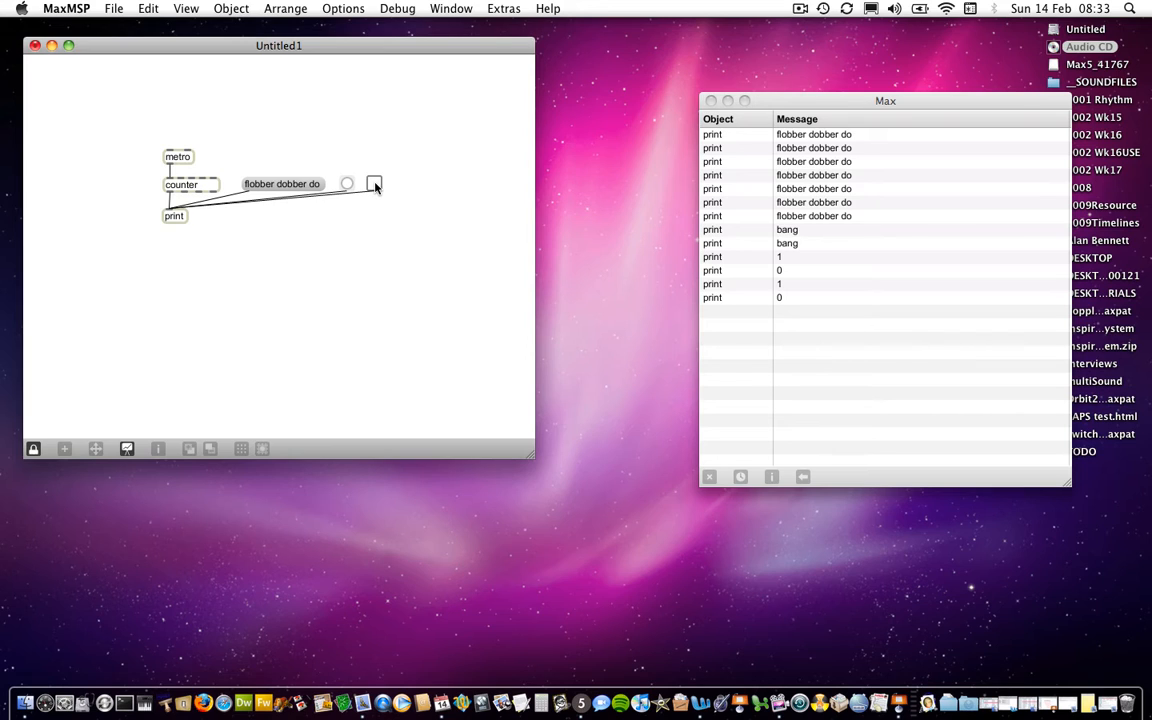
Toggle on then off once more, printing another 1 and 0
{"action": "left_click", "coordinate": [373, 183]}
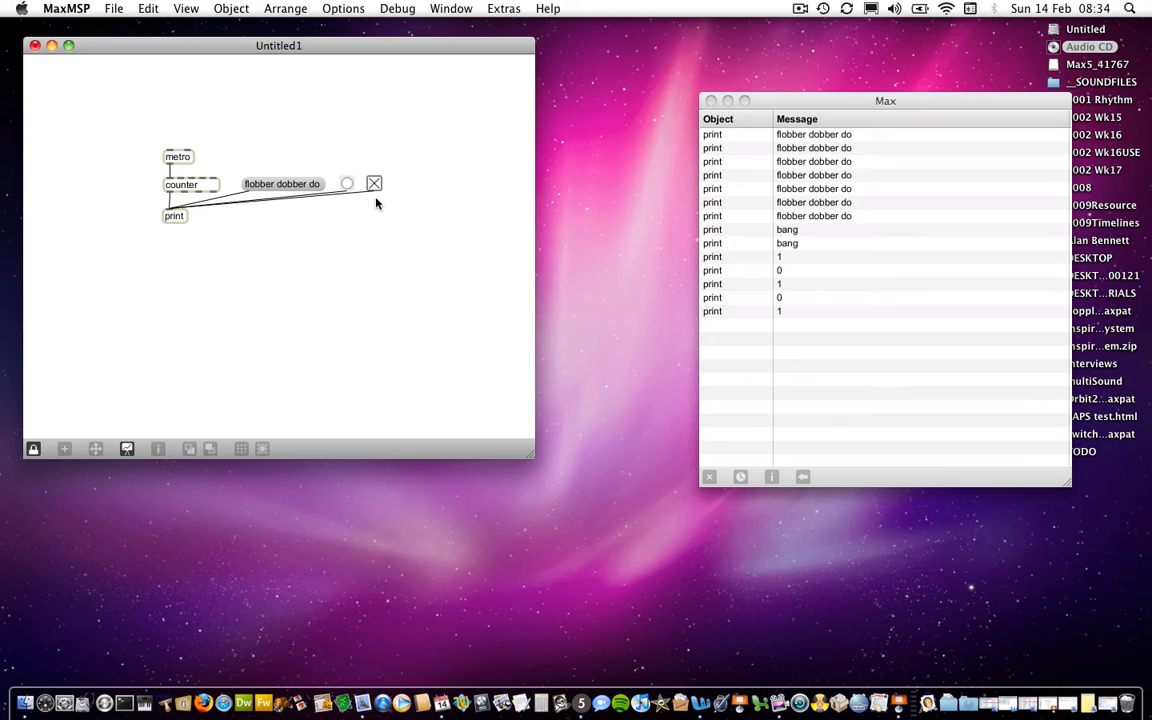
{"action": "mouse_move", "coordinate": [363, 199]}
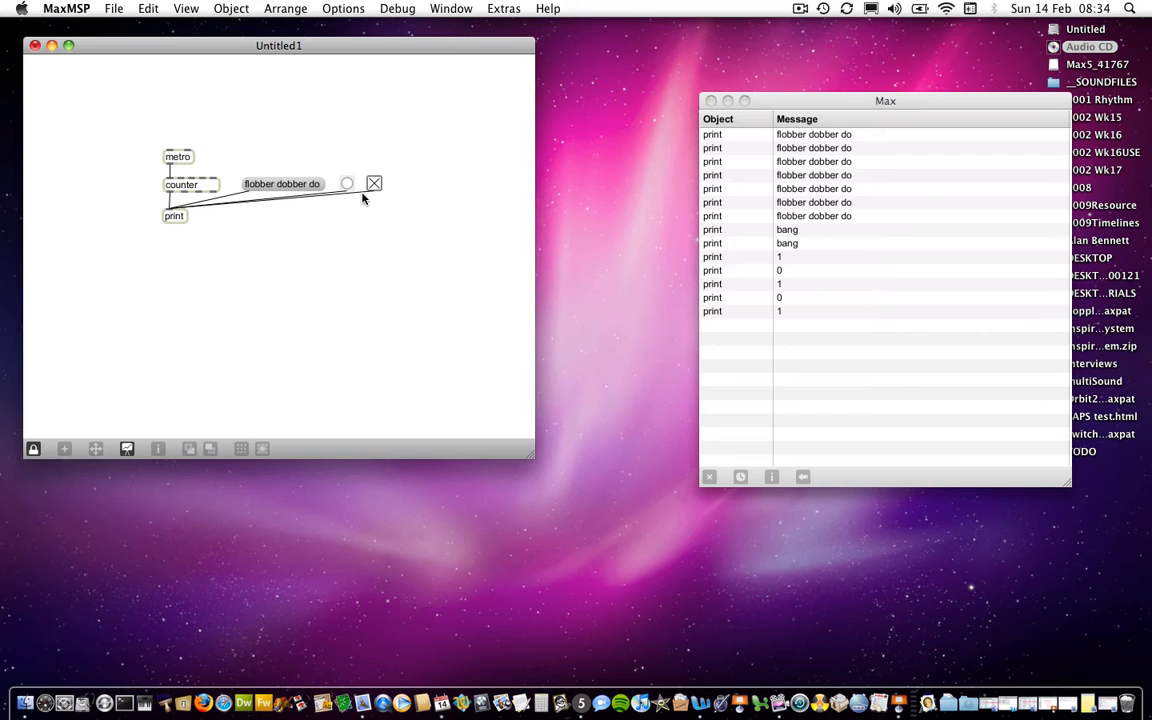
{"action": "left_click", "coordinate": [374, 184]}
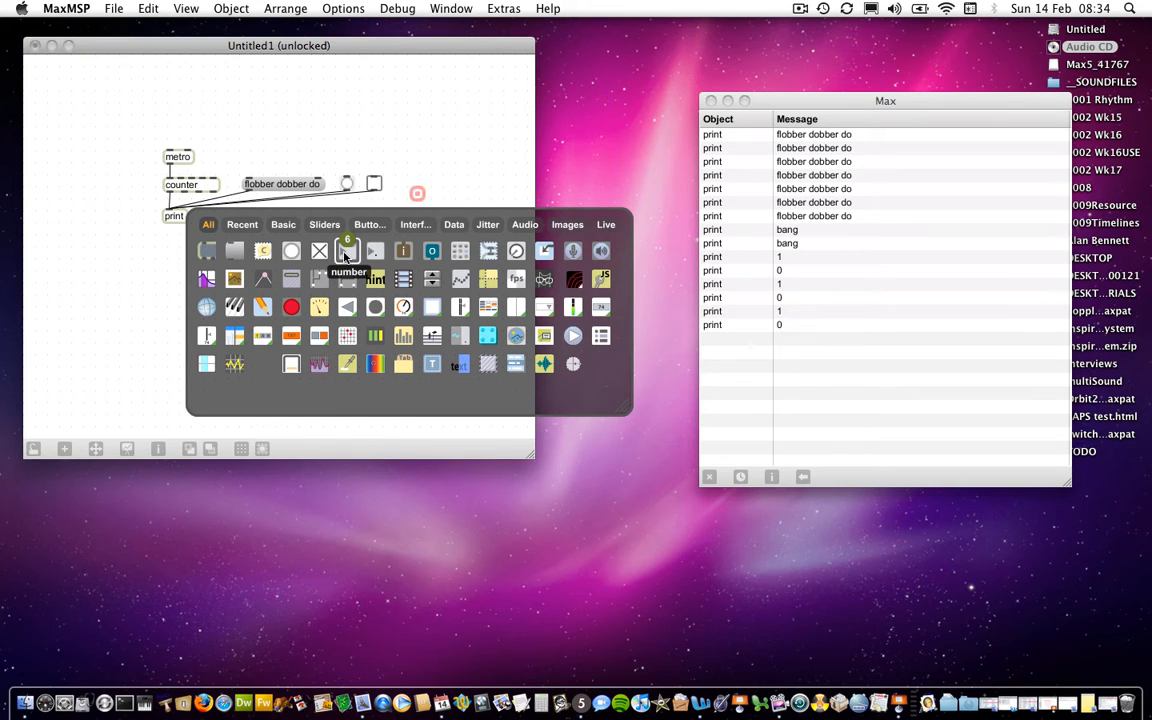
{"action": "mouse_move", "coordinate": [375, 250]}
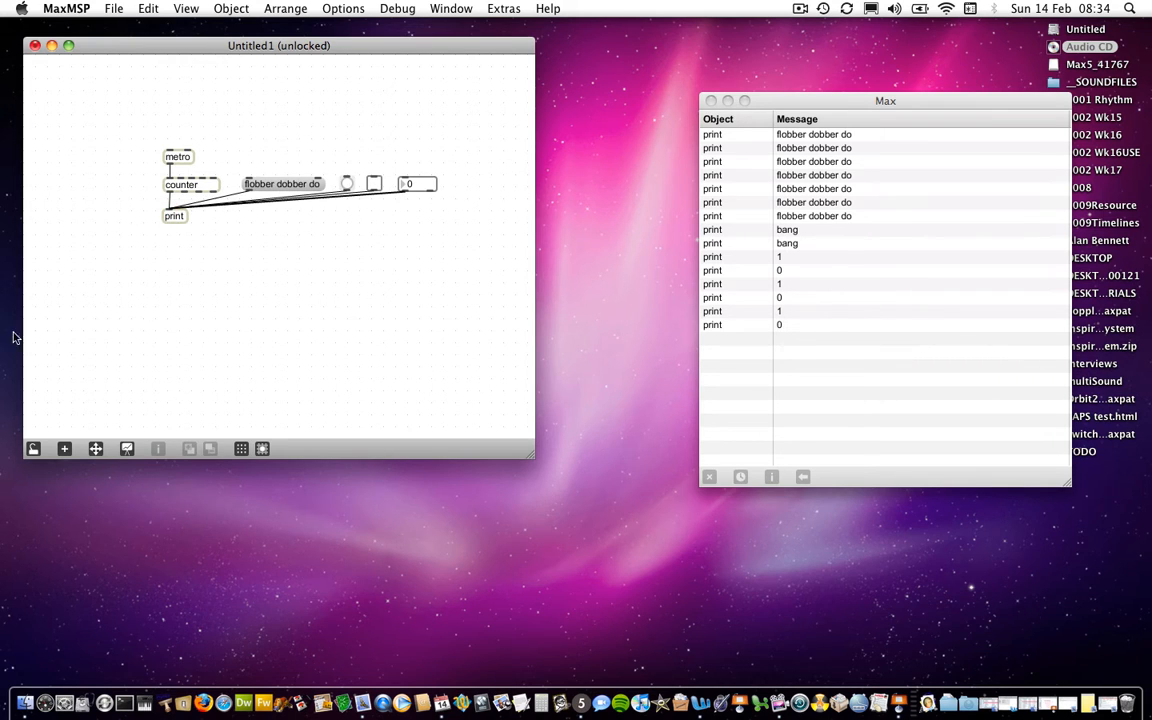
Lock the patch and enter 56 in the number box so print logs 56
{"action": "left_click", "coordinate": [33, 448]}
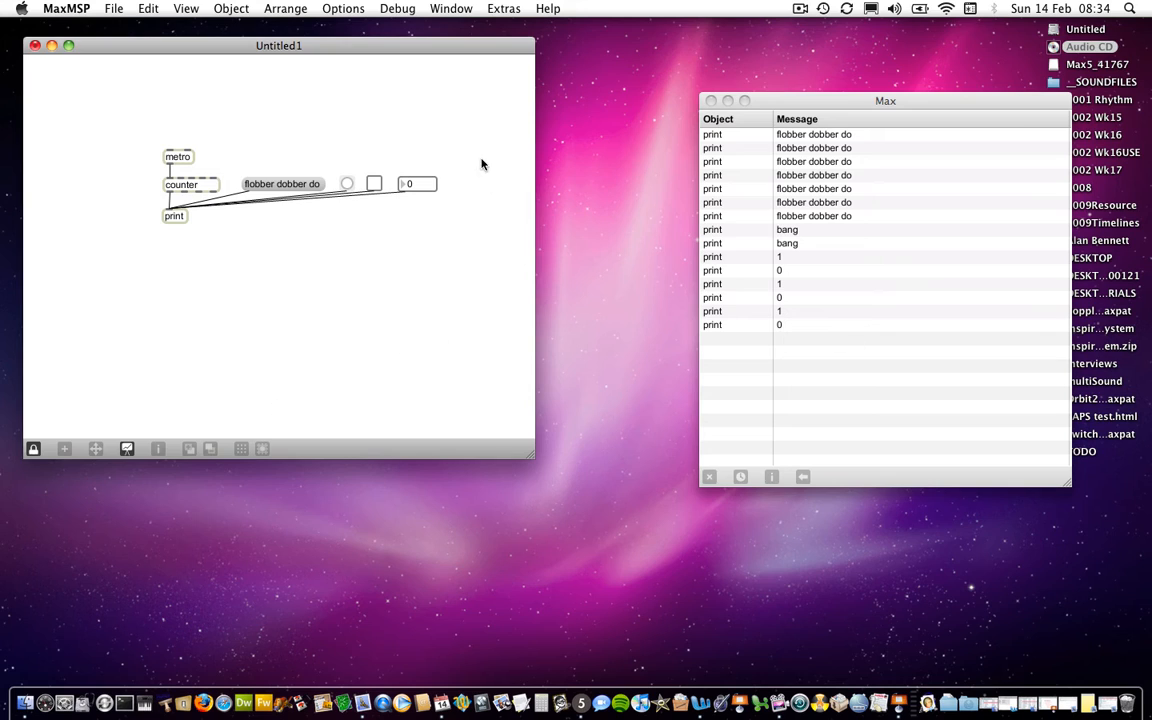
{"action": "mouse_move", "coordinate": [415, 192]}
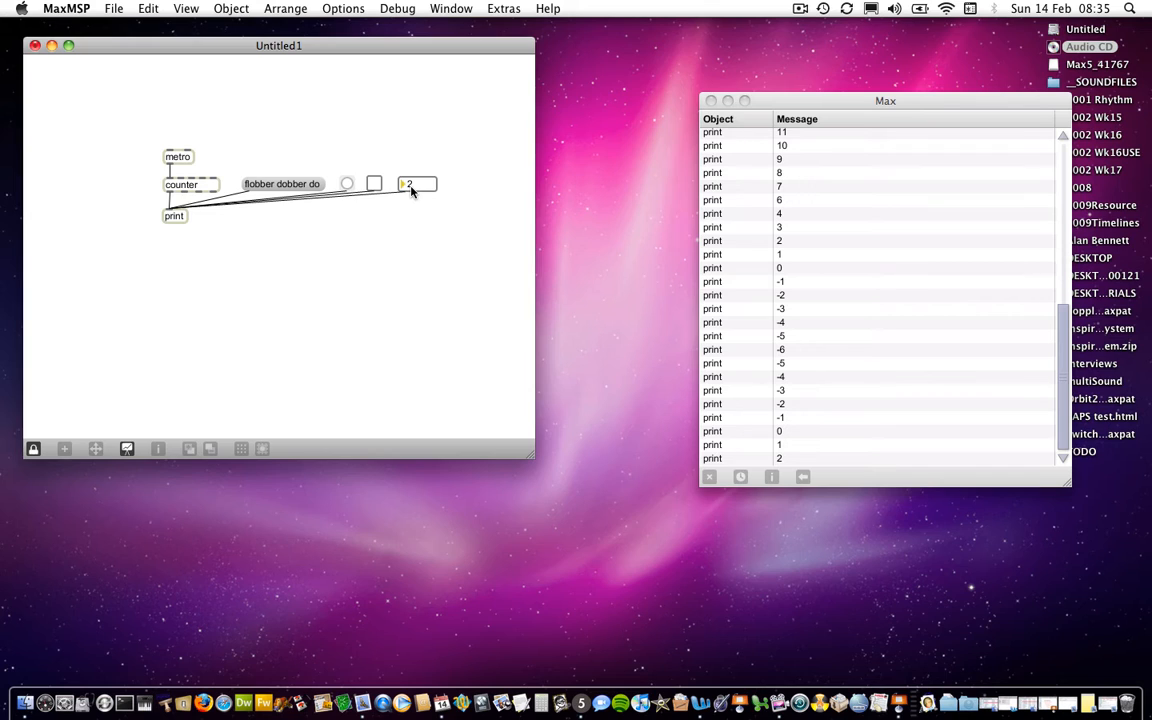
{"action": "mouse_move", "coordinate": [807, 418]}
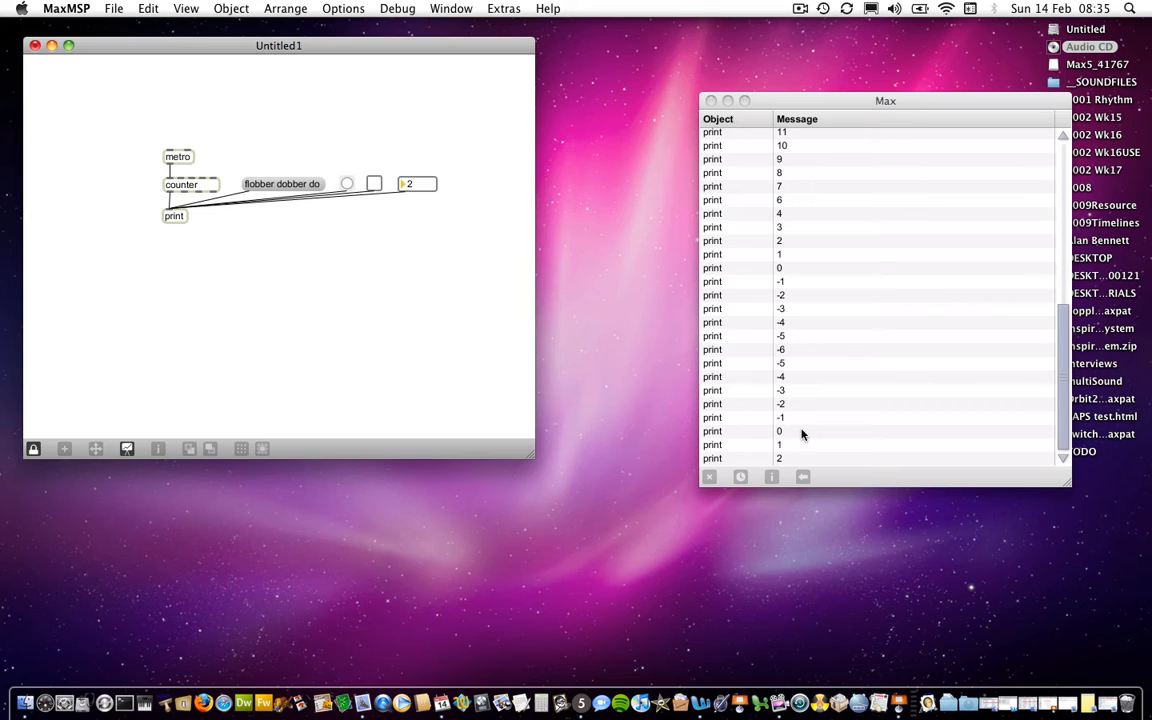
{"action": "mouse_move", "coordinate": [440, 190]}
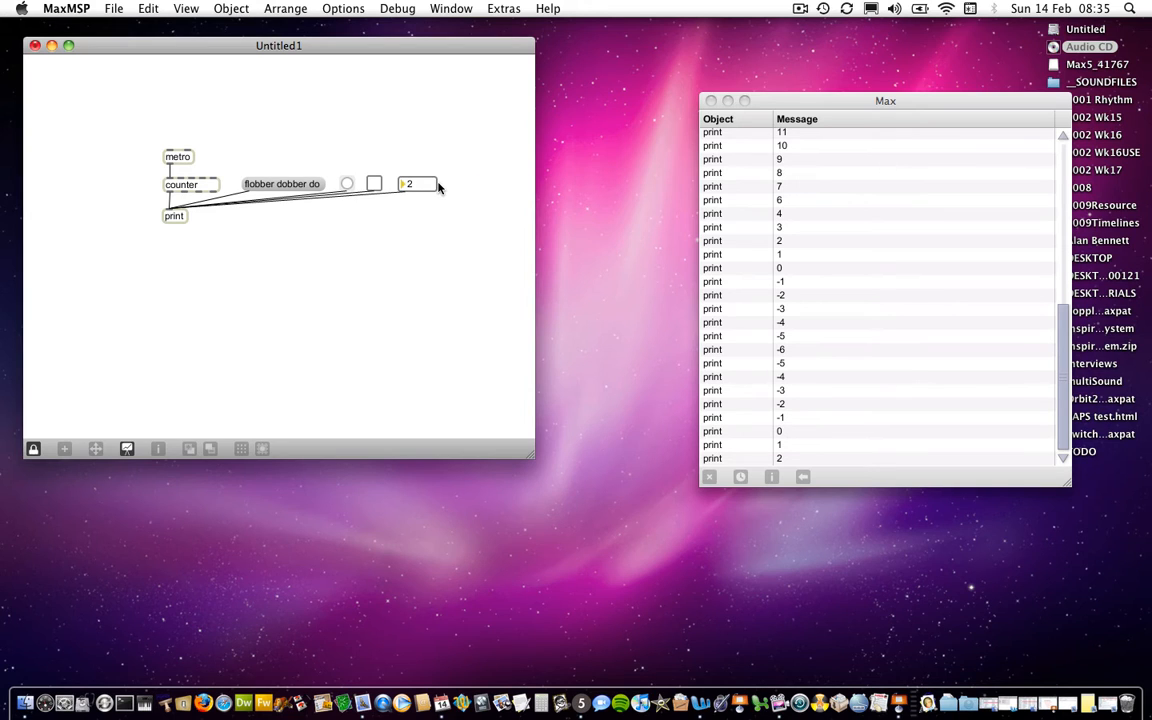
{"action": "mouse_move", "coordinate": [416, 191]}
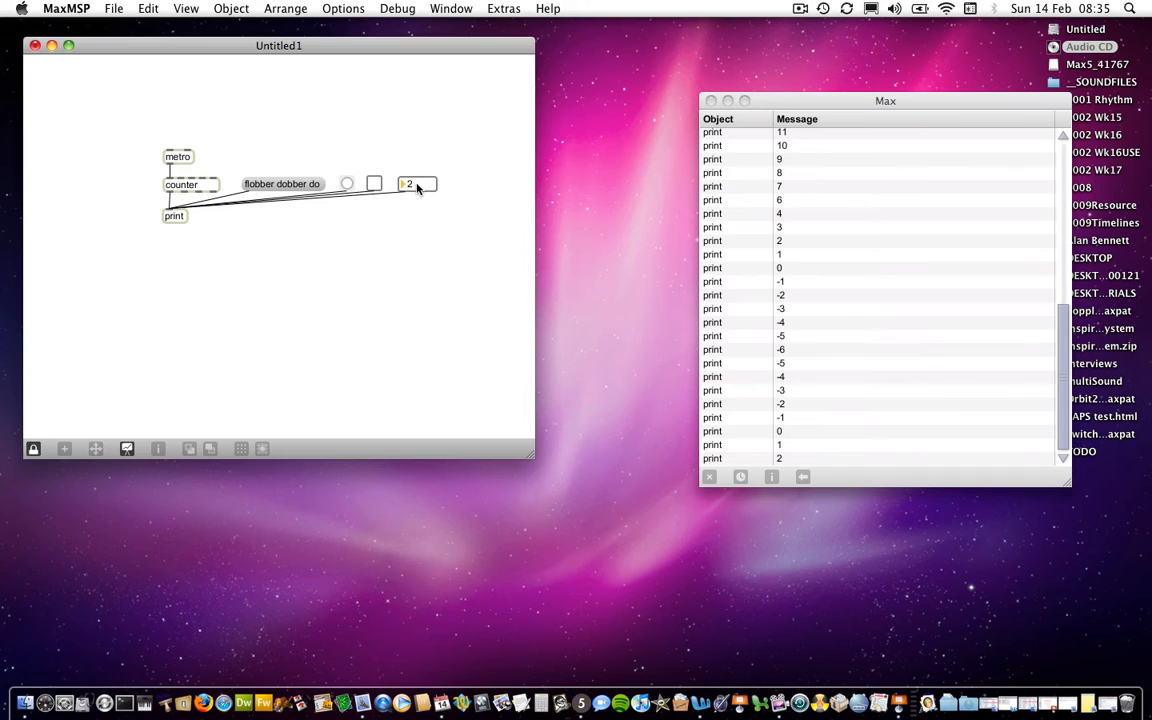
{"action": "type", "text": "56"}
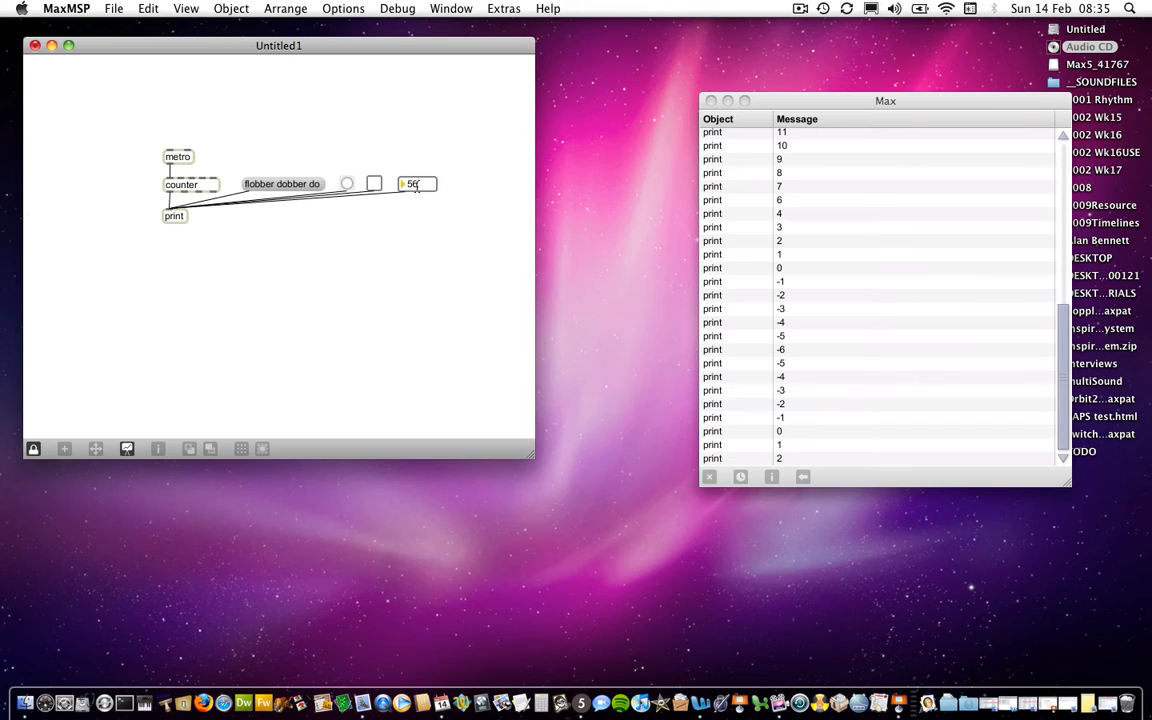
{"action": "left_click", "coordinate": [410, 183]}
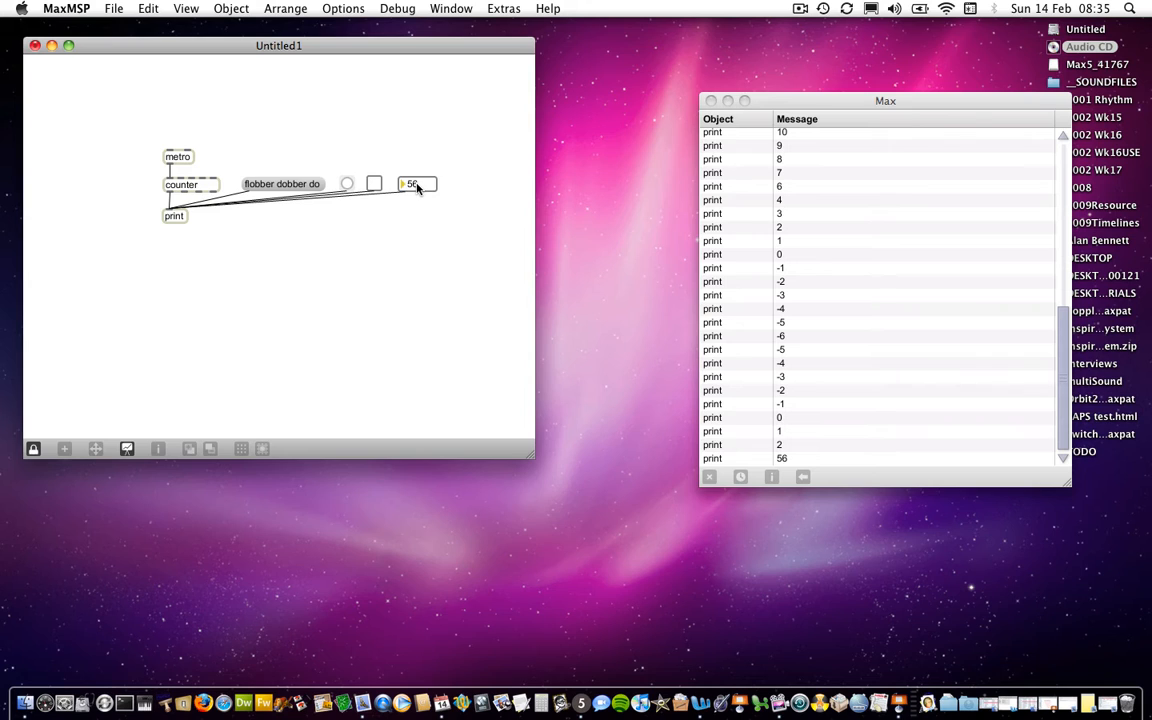
{"action": "mouse_move", "coordinate": [383, 199]}
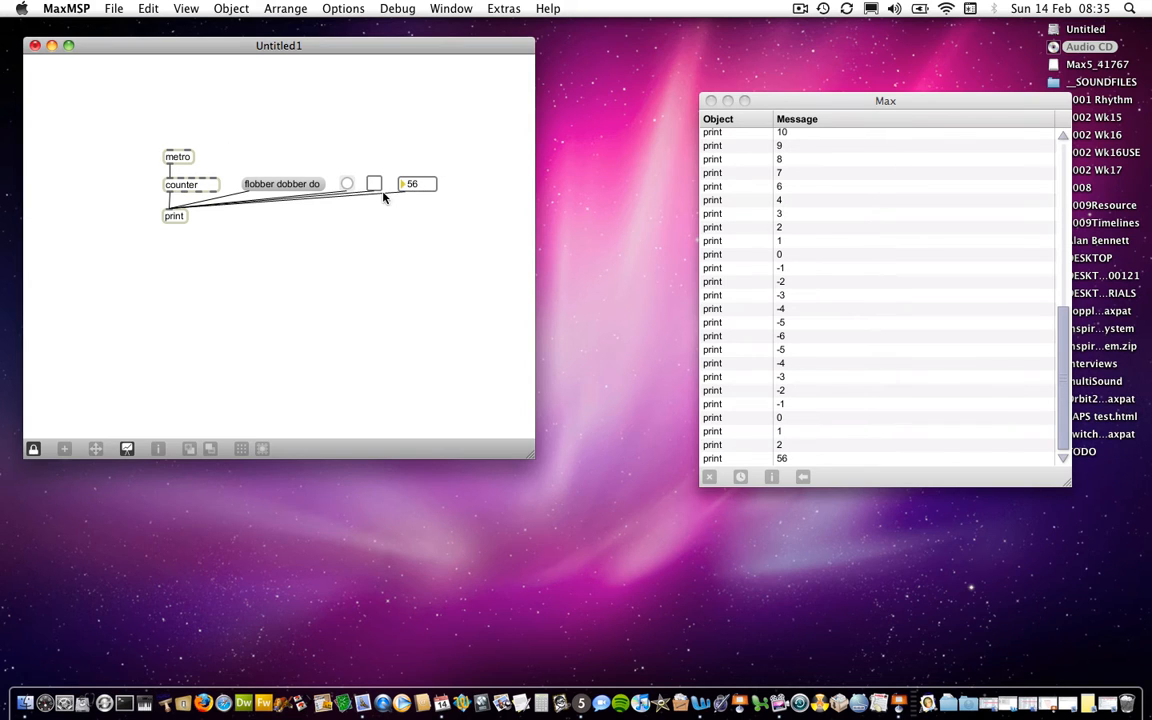
{"action": "mouse_move", "coordinate": [33, 448]}
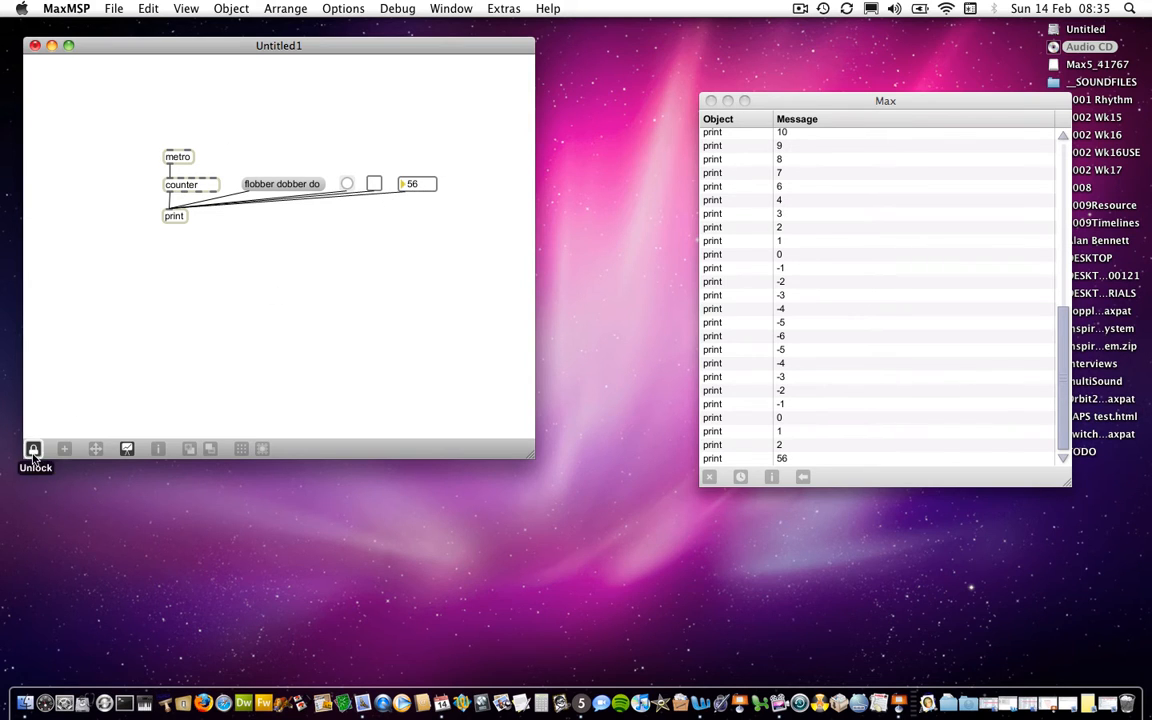
Unlock the patch to add a flonum object from the palette
{"action": "left_click", "coordinate": [33, 448]}
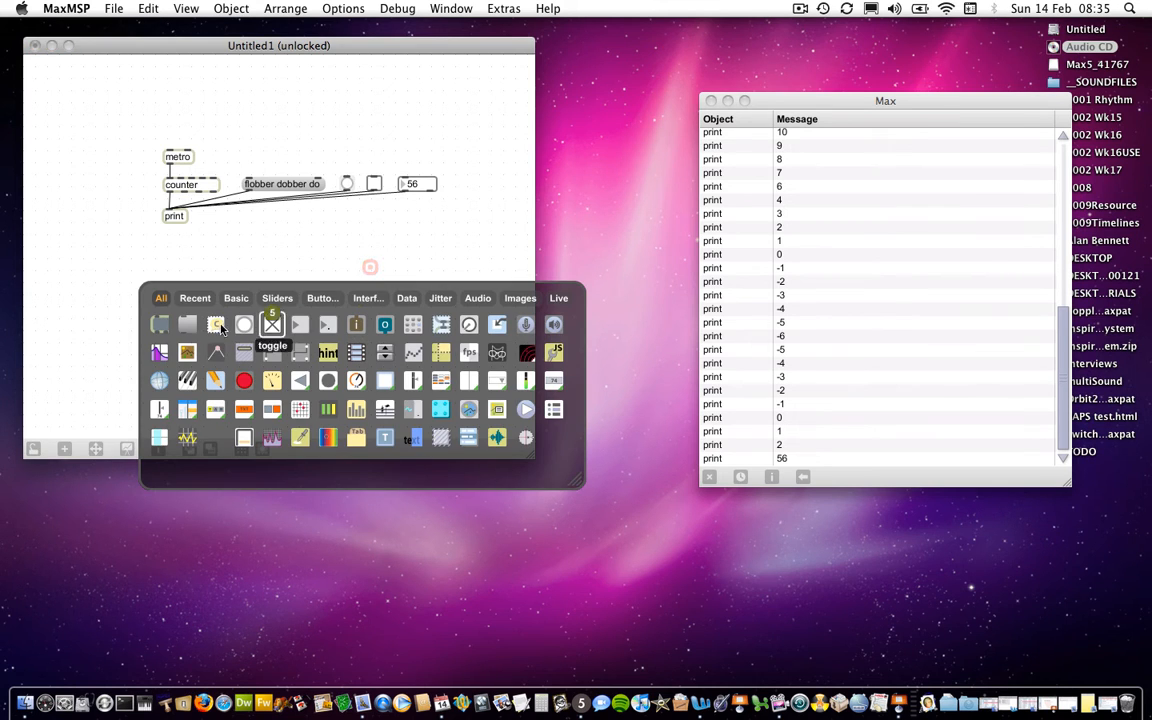
{"action": "mouse_move", "coordinate": [301, 323]}
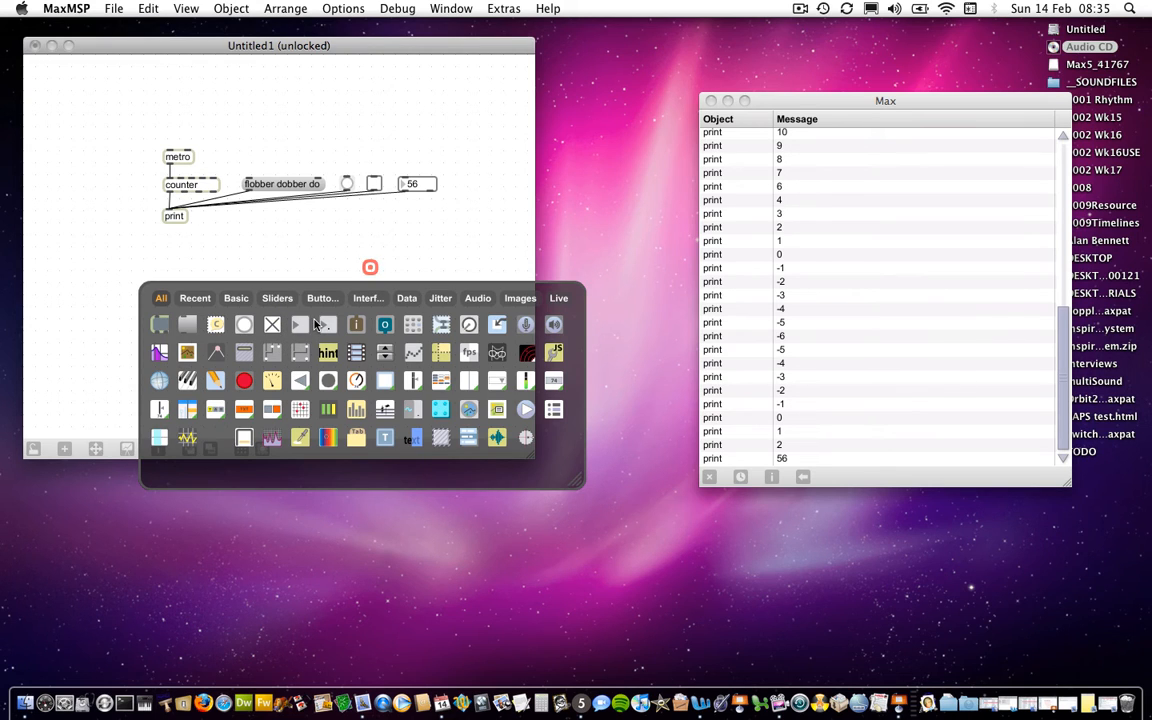
{"action": "mouse_move", "coordinate": [329, 324]}
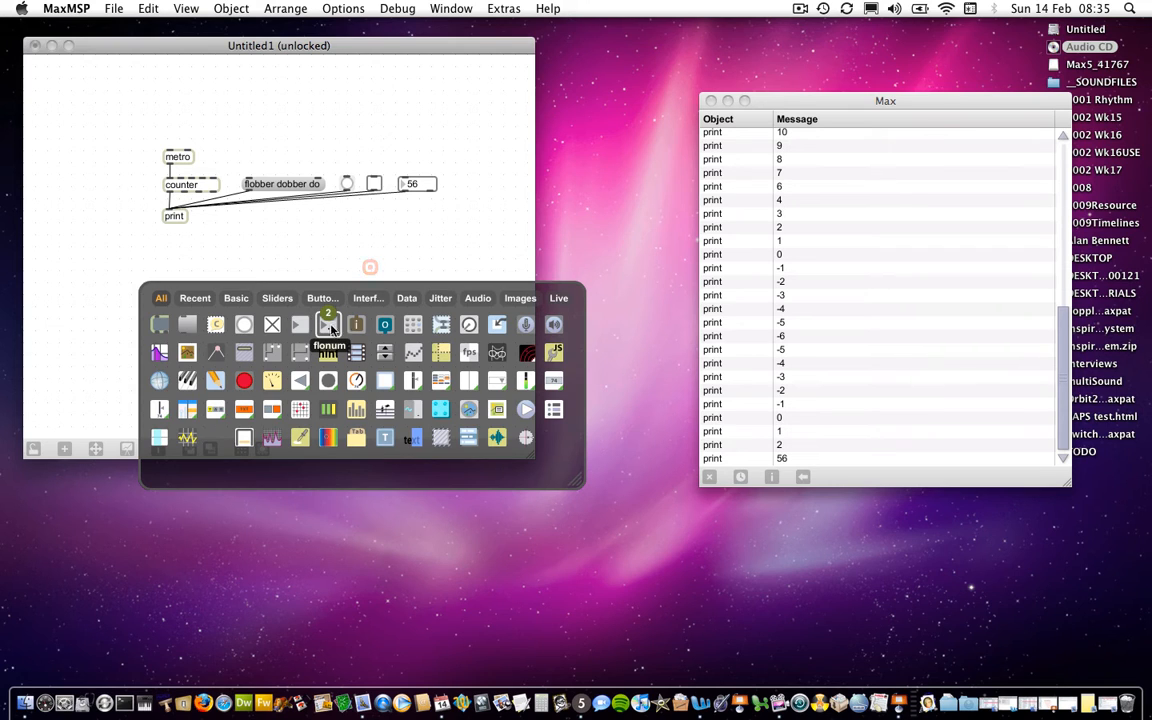
Place a flonum box and position it at the end of the row beside the 56 box
{"action": "left_click", "coordinate": [329, 324]}
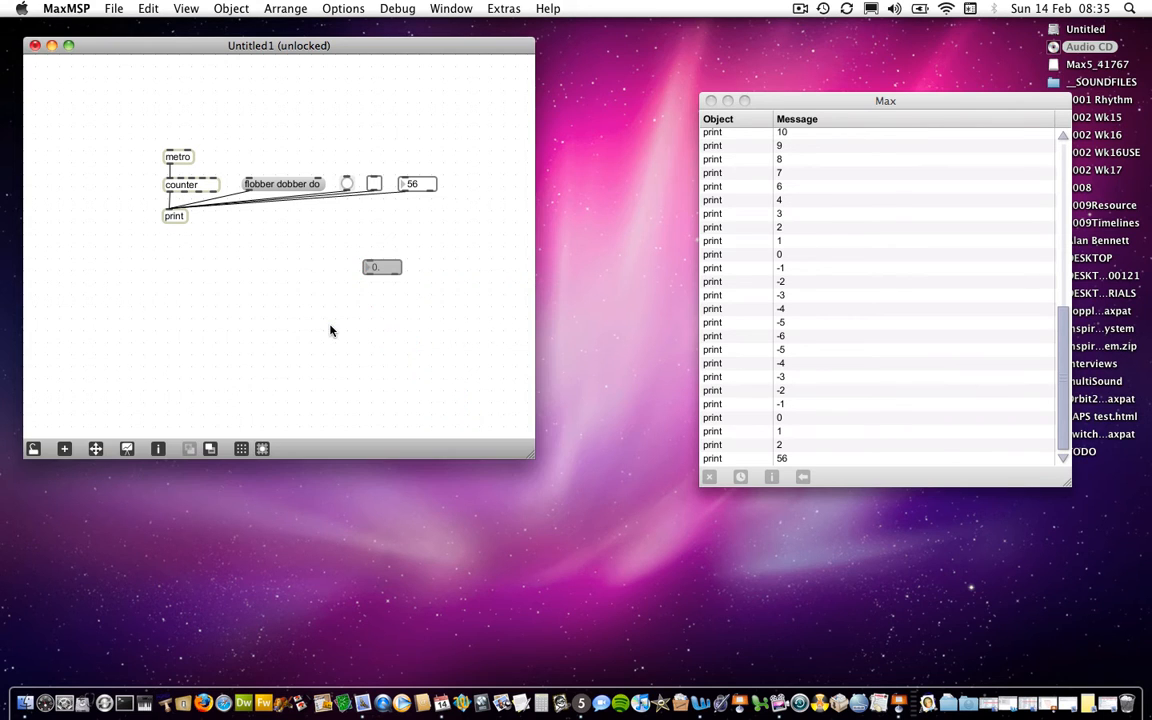
{"action": "left_click_drag", "start_coordinate": [382, 267], "coordinate": [516, 189]}
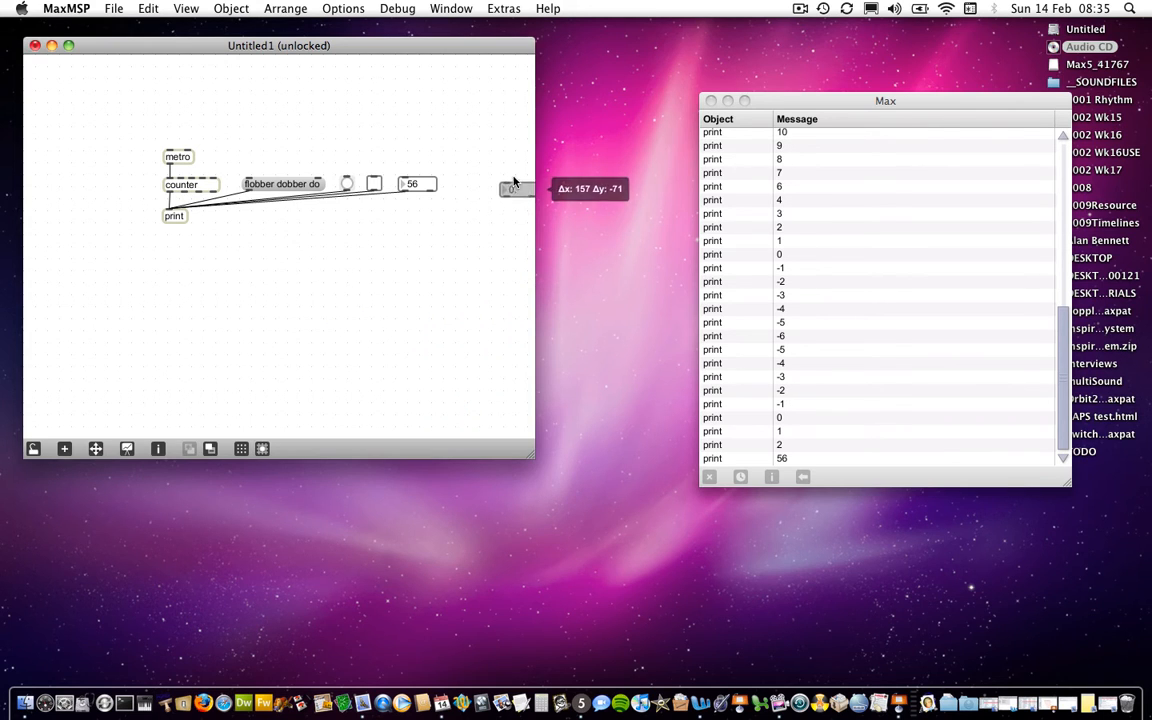
{"action": "left_click_drag", "start_coordinate": [515, 189], "coordinate": [465, 185]}
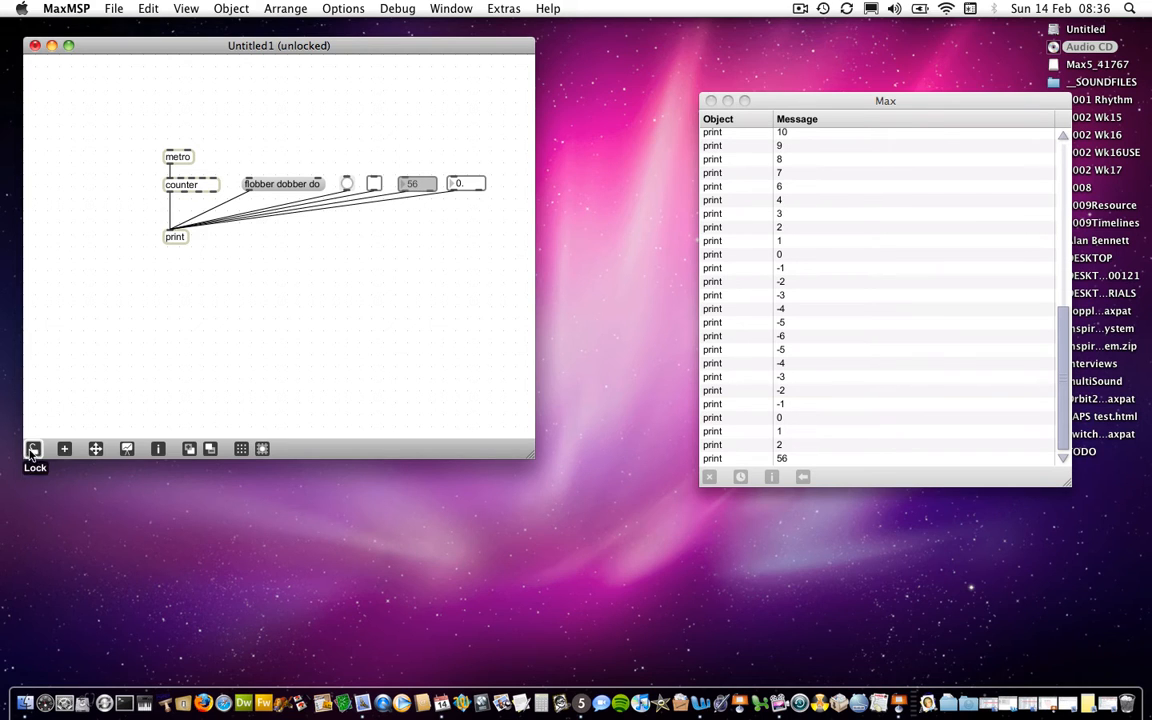
Lock the patch and sweep the integer number box from -7 to 6 and back to 0
{"action": "left_click", "coordinate": [33, 448]}
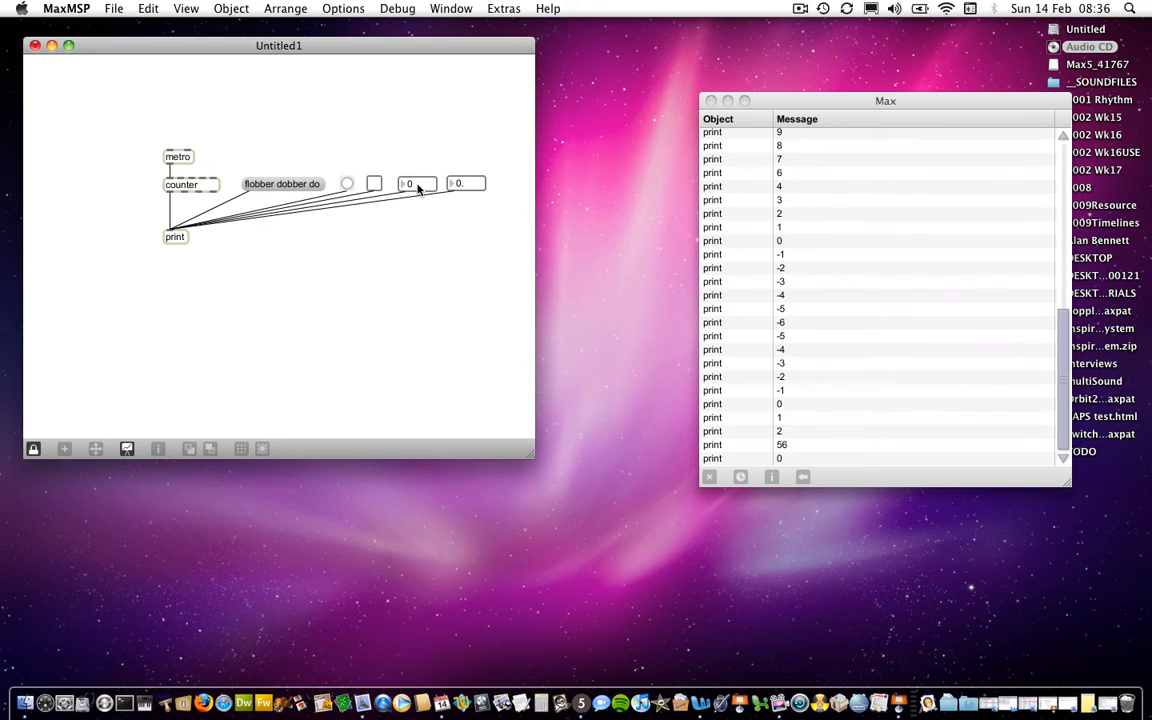
{"action": "mouse_move", "coordinate": [463, 190]}
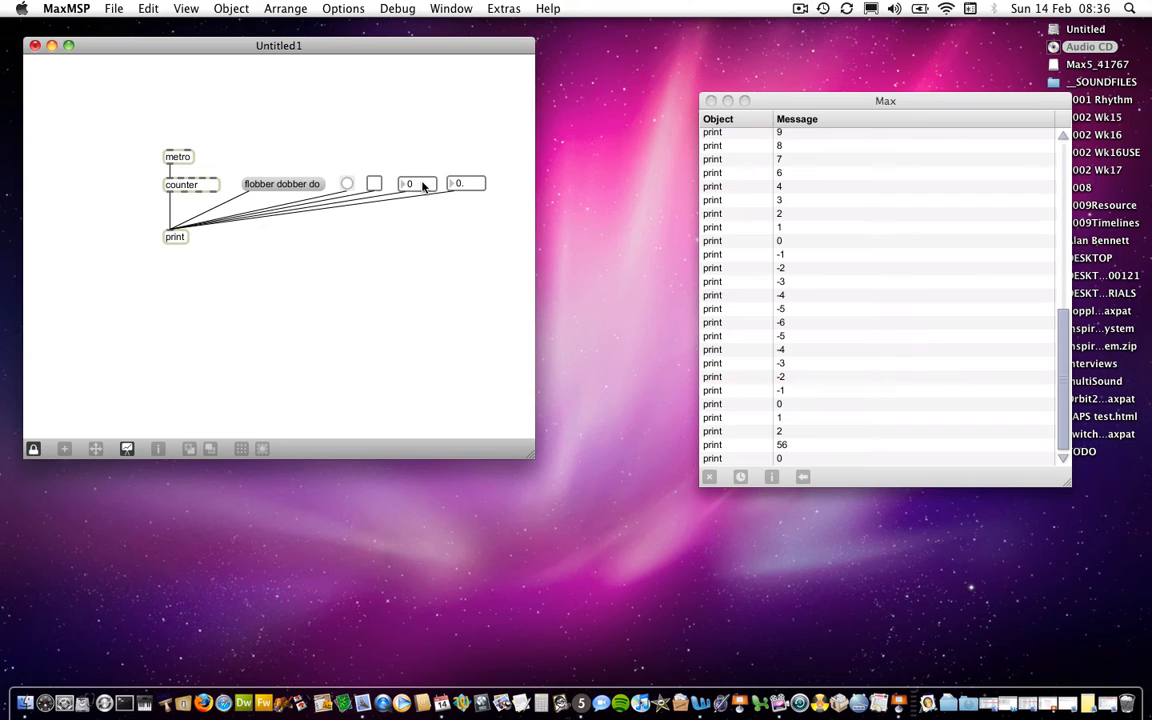
{"action": "mouse_move", "coordinate": [462, 190]}
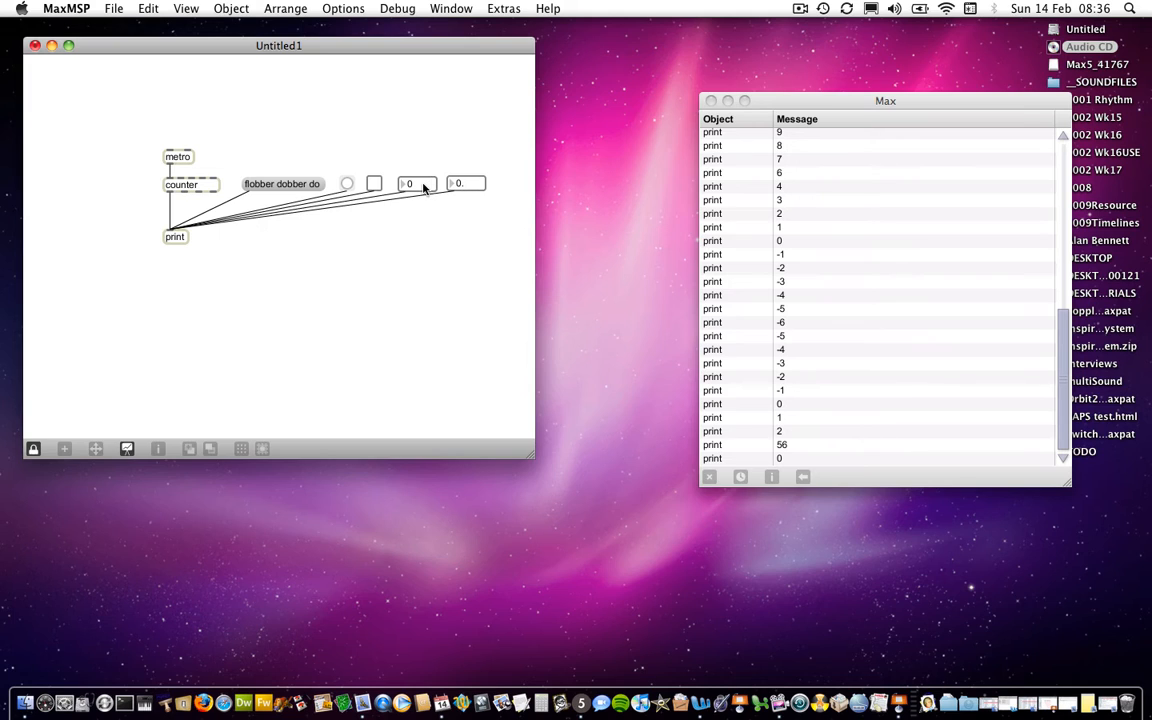
{"action": "mouse_move", "coordinate": [415, 188]}
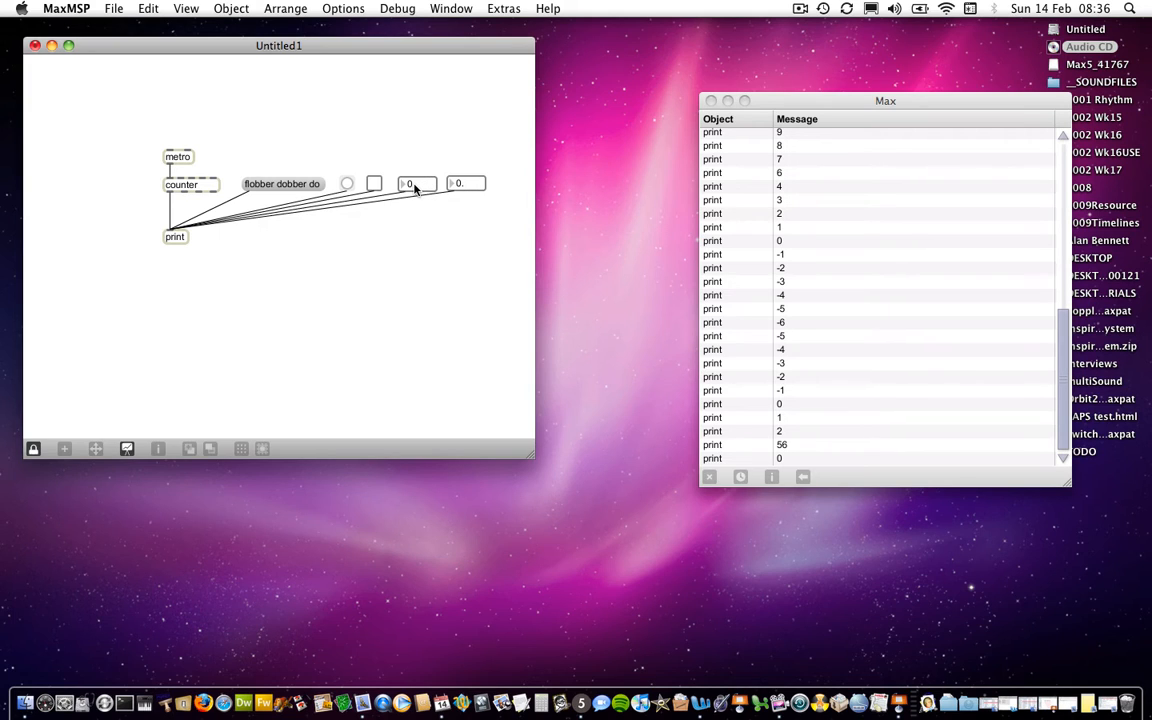
{"action": "left_click", "coordinate": [416, 183]}
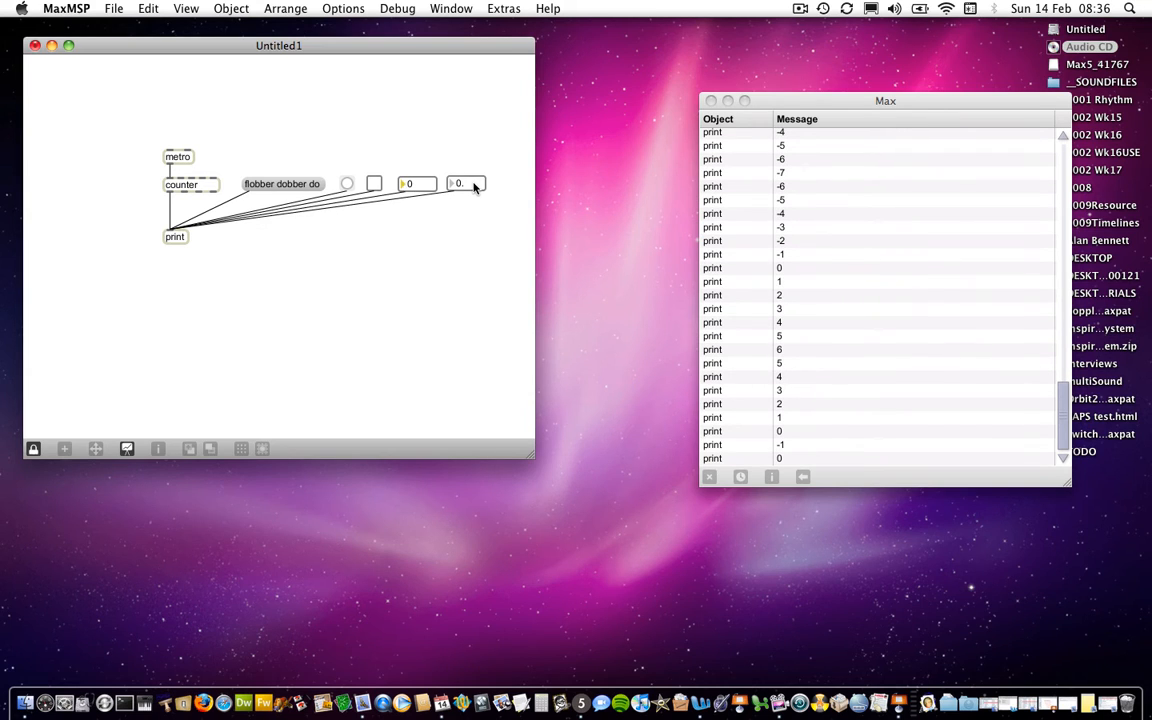
{"action": "mouse_move", "coordinate": [465, 185]}
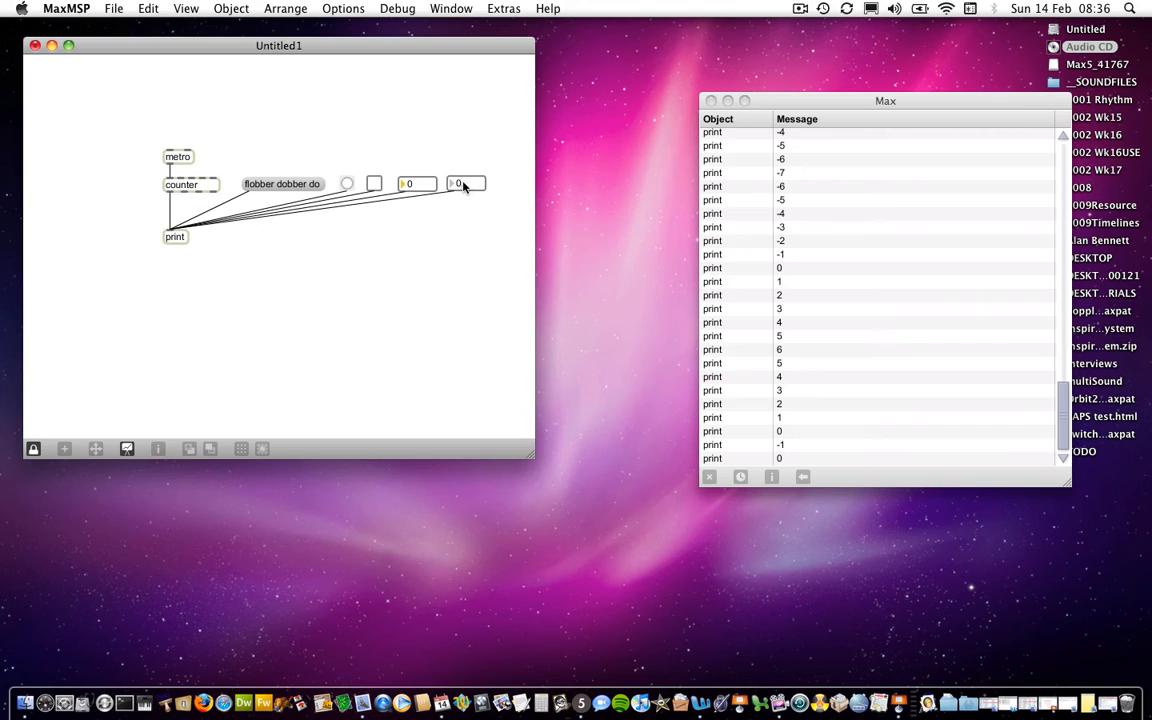
{"action": "mouse_move", "coordinate": [470, 188]}
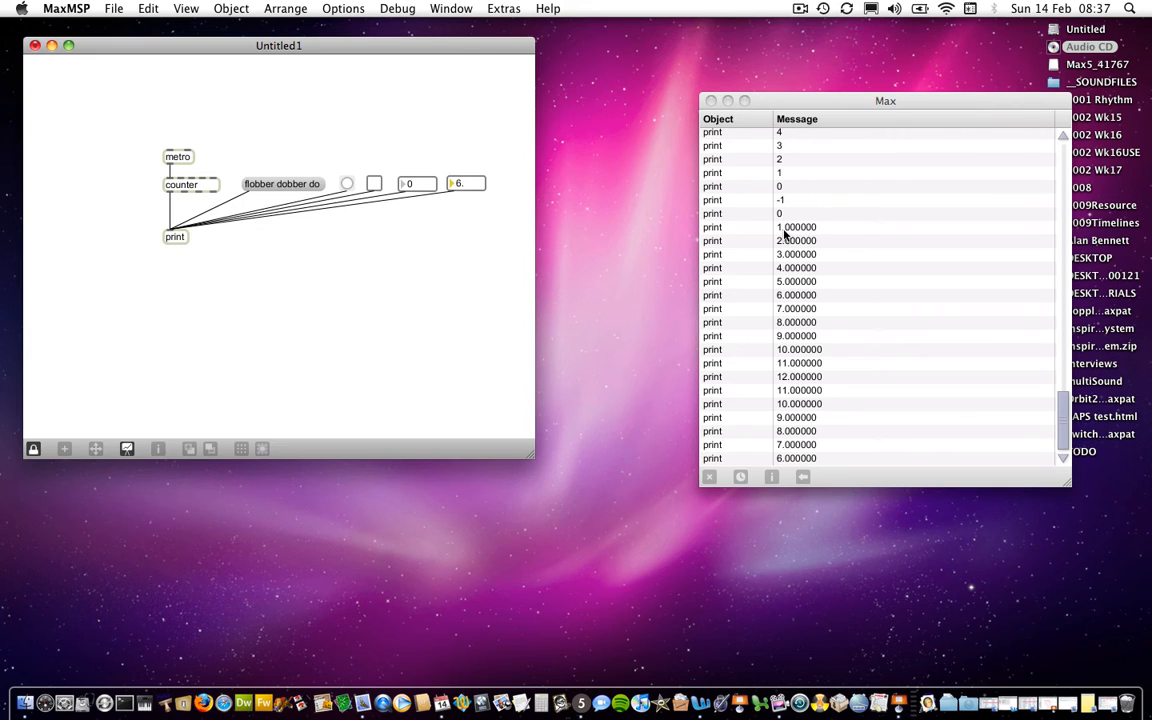
{"action": "mouse_move", "coordinate": [817, 237]}
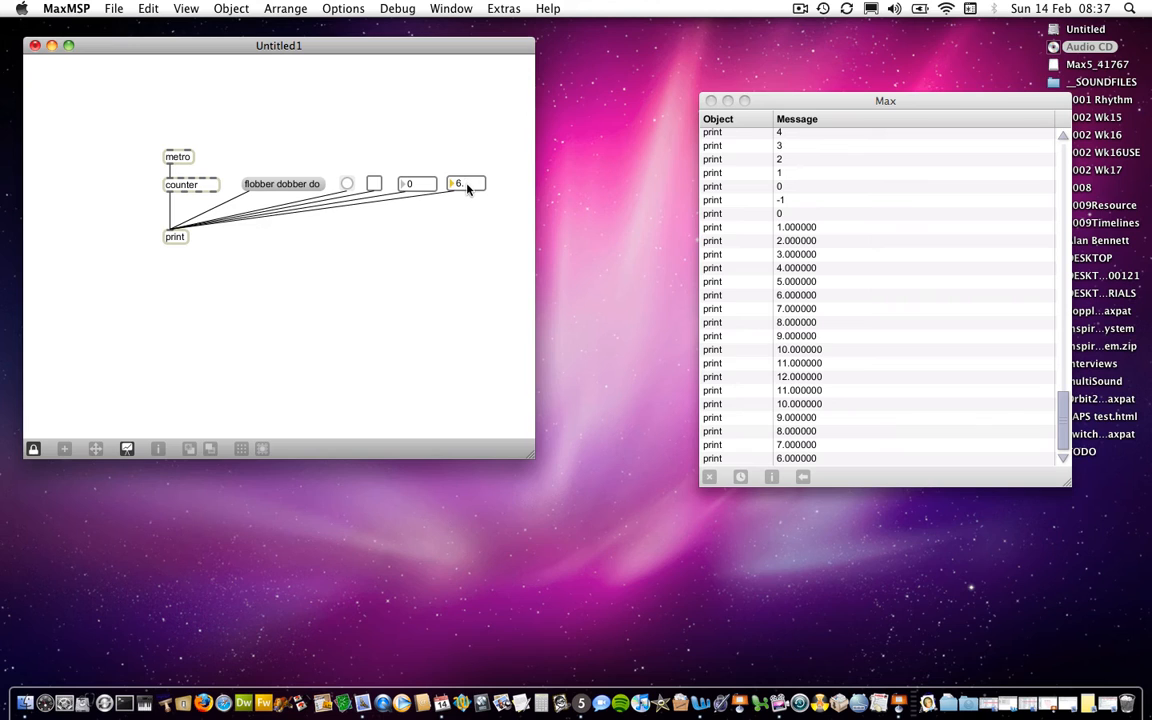
{"action": "mouse_move", "coordinate": [470, 190]}
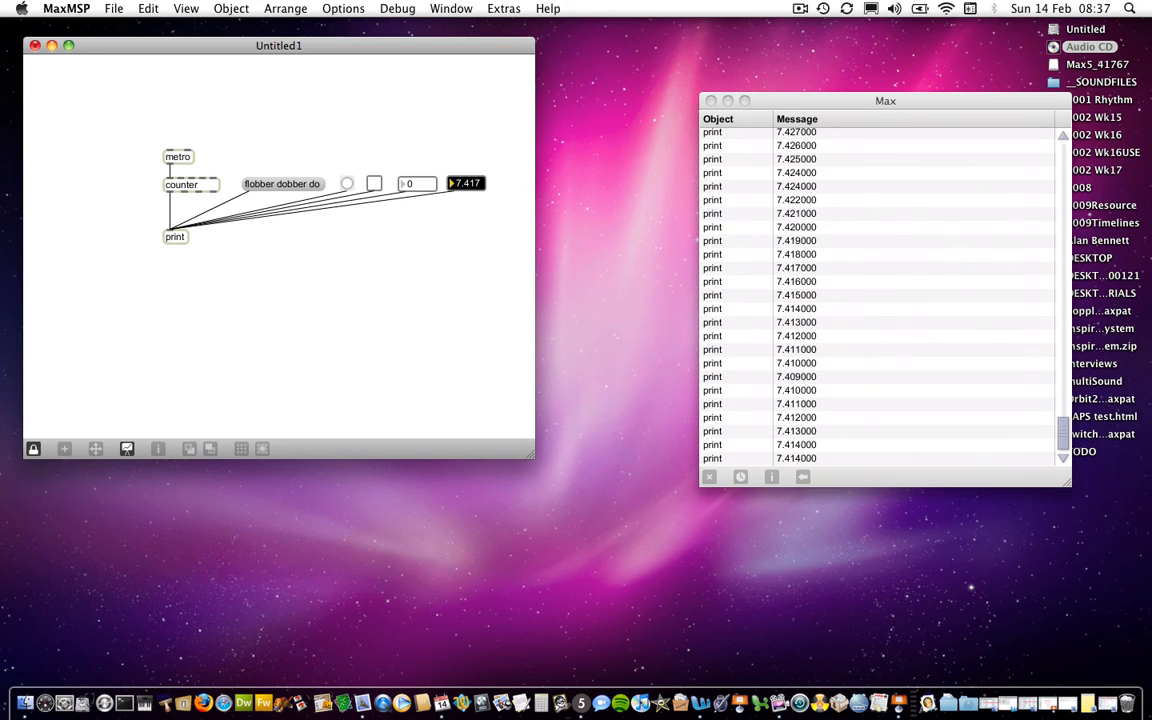
{"action": "mouse_move", "coordinate": [505, 214]}
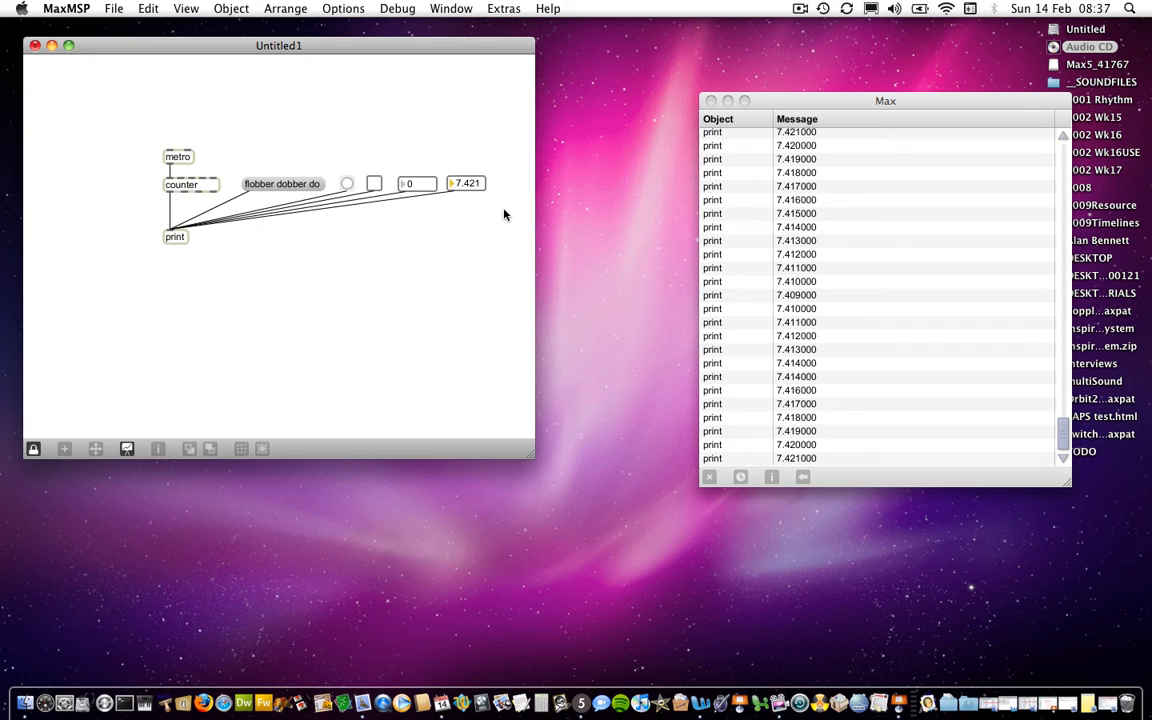
{"action": "mouse_move", "coordinate": [463, 195]}
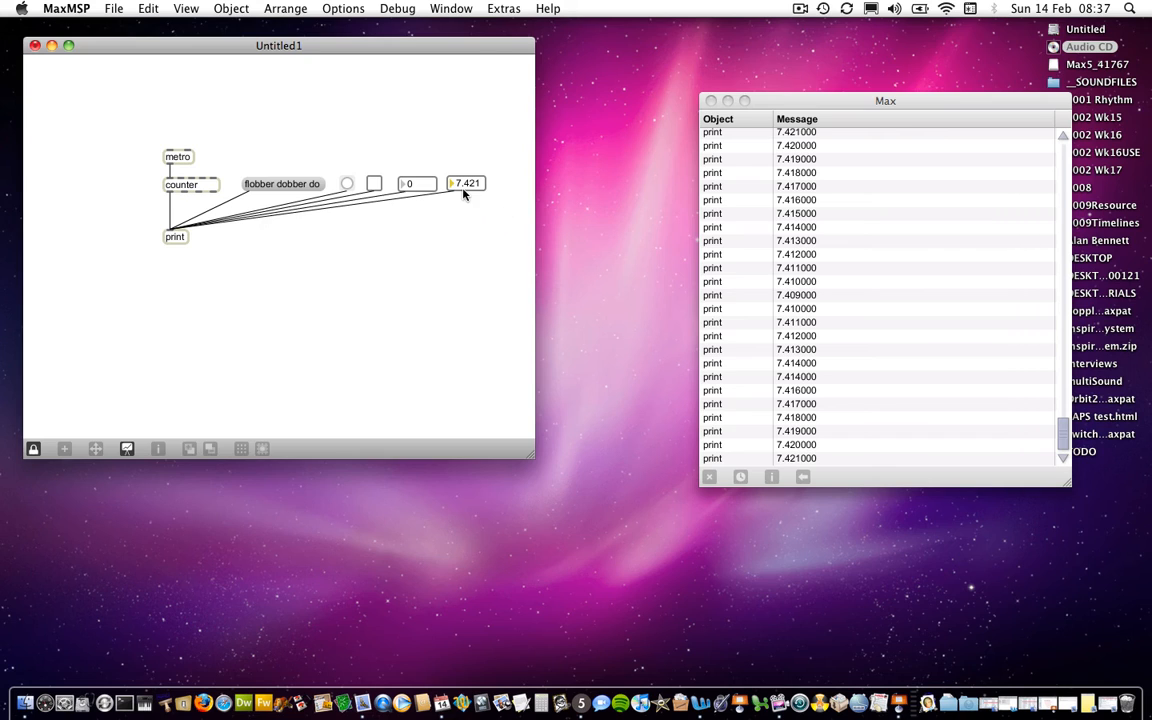
{"action": "mouse_move", "coordinate": [485, 188]}
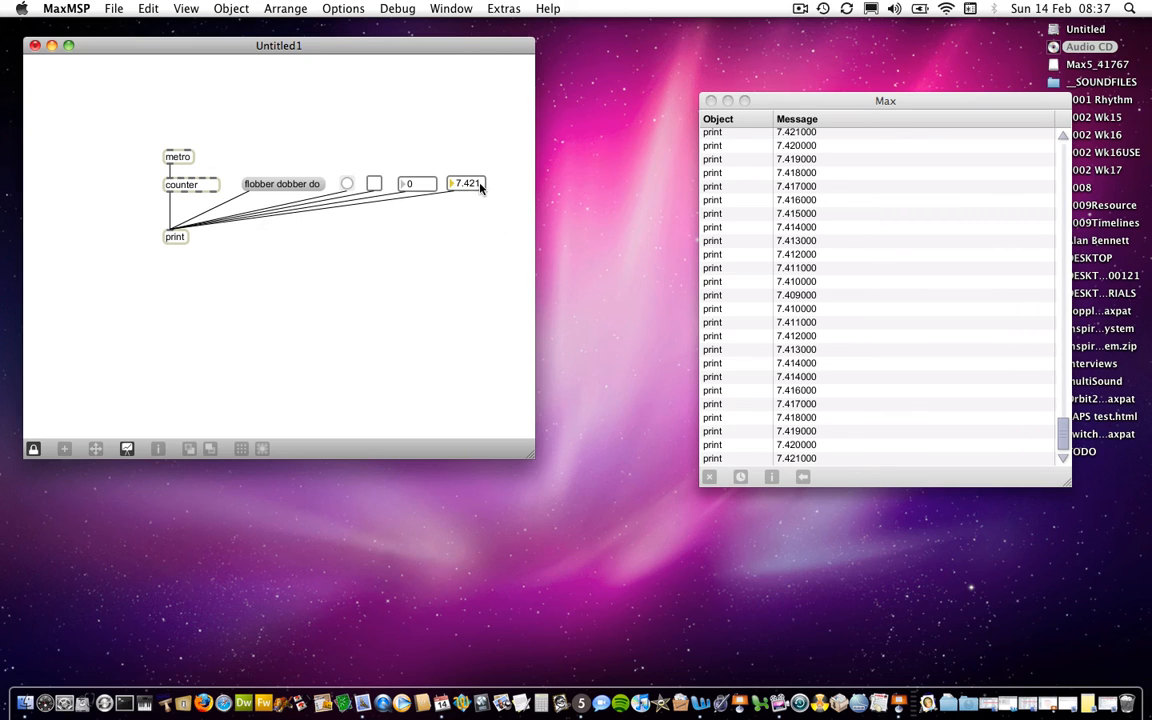
{"action": "mouse_move", "coordinate": [478, 190]}
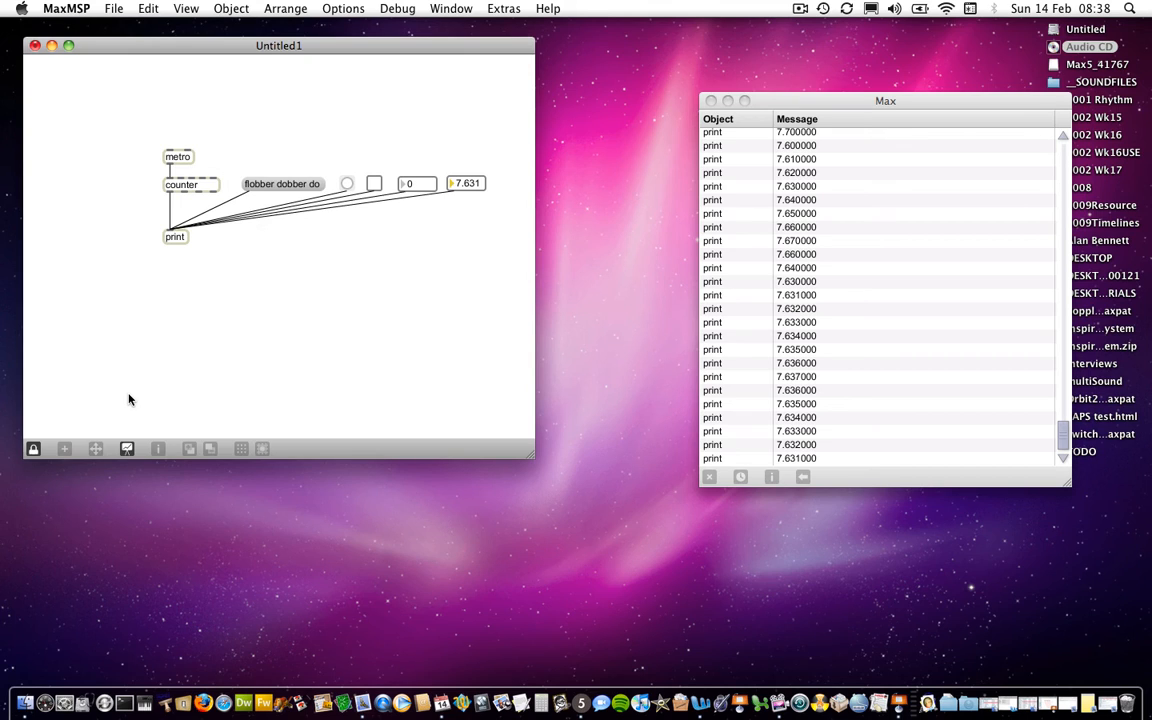
{"action": "mouse_move", "coordinate": [371, 306]}
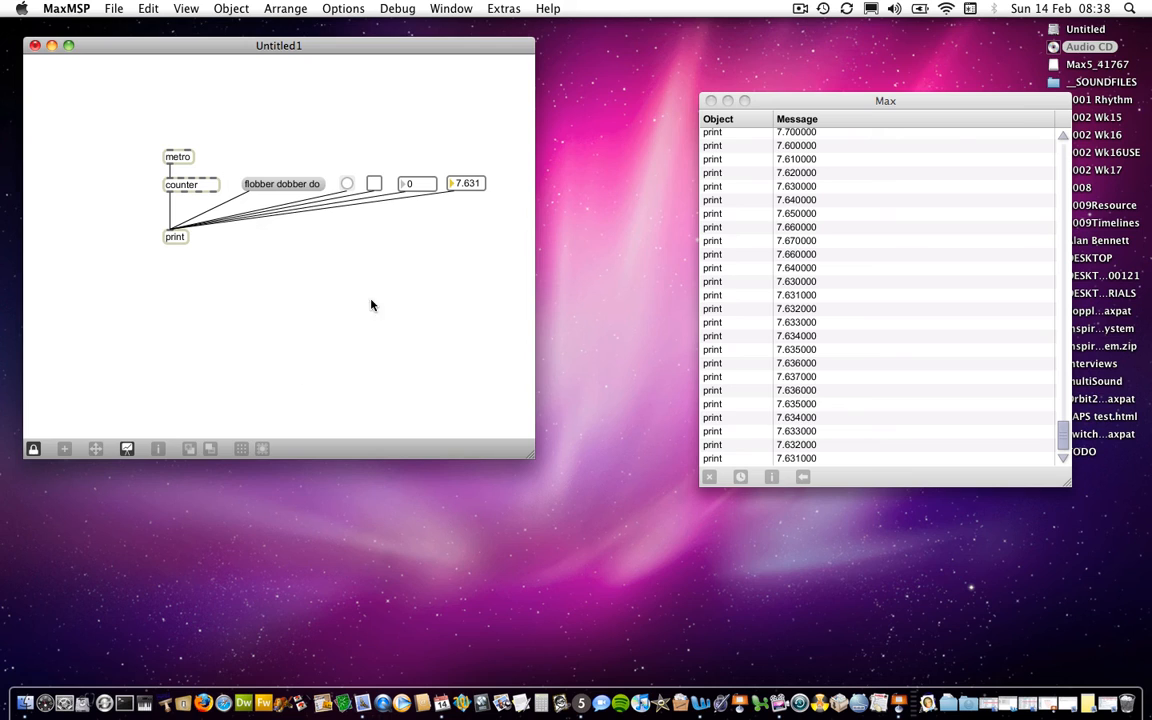
{"action": "mouse_move", "coordinate": [27, 423]}
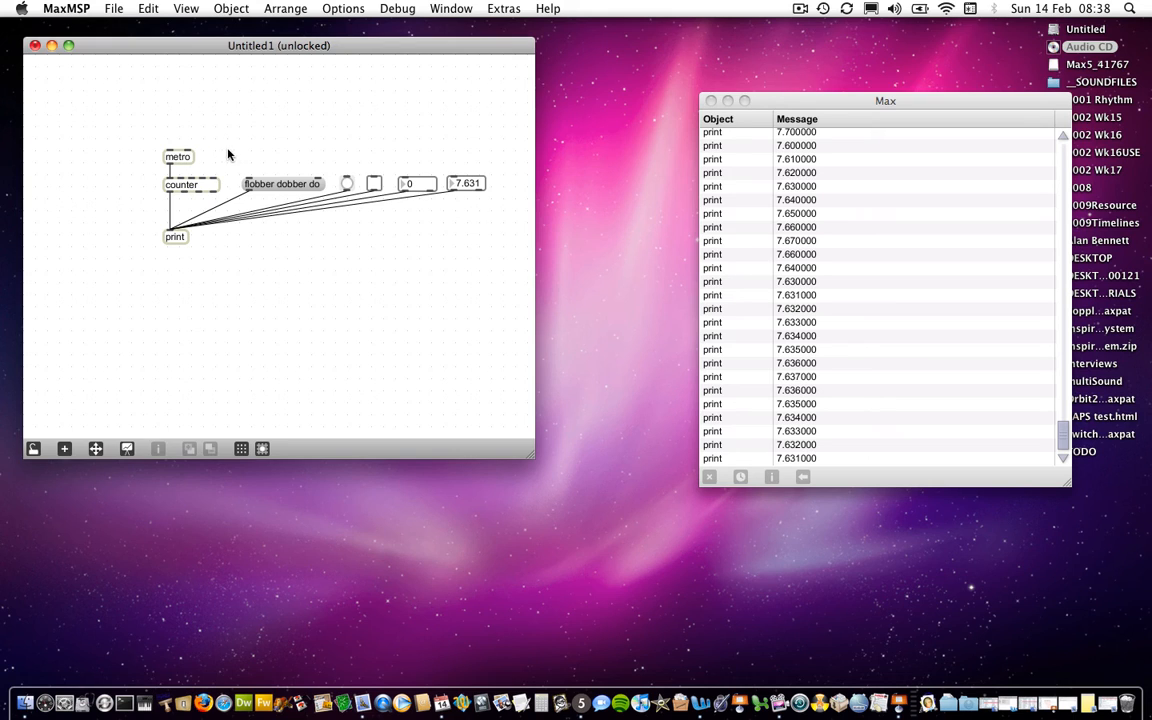
{"action": "mouse_move", "coordinate": [174, 137]}
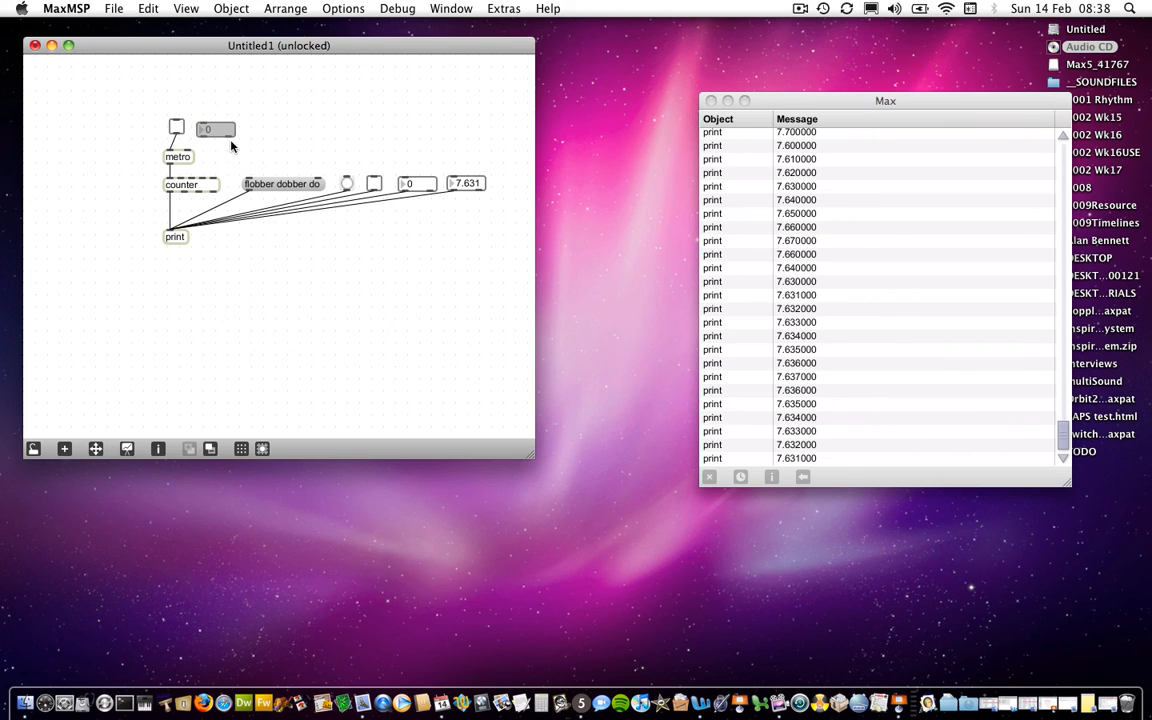
{"action": "mouse_move", "coordinate": [210, 130]}
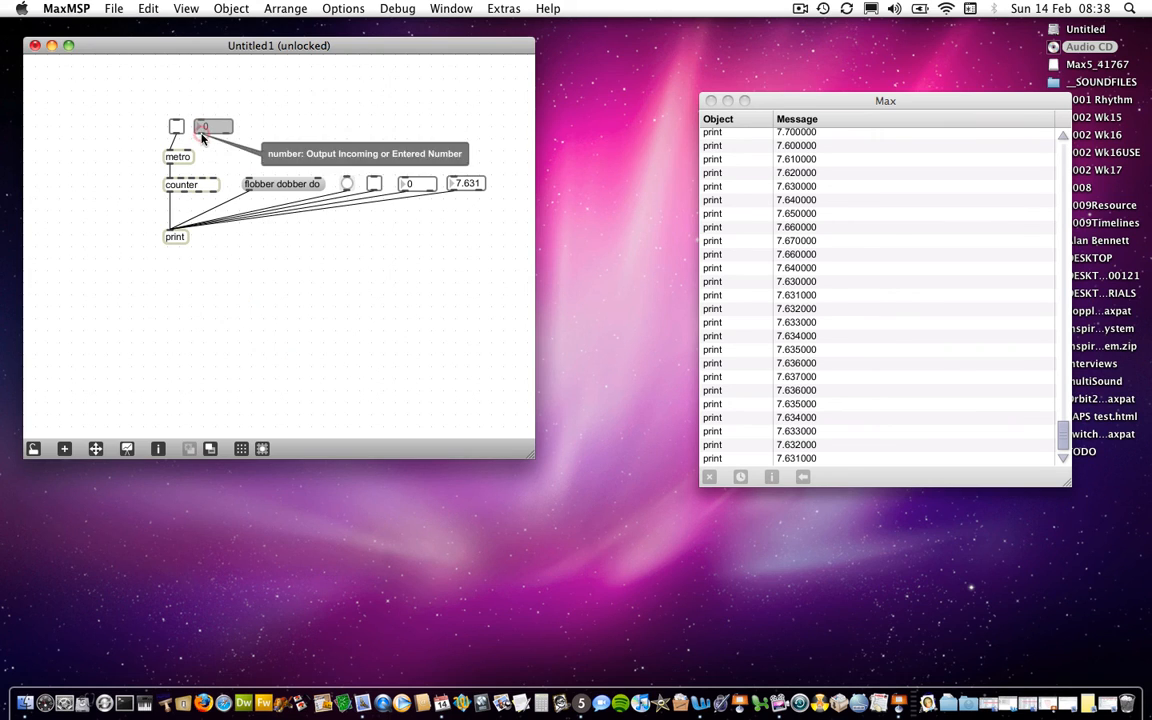
{"action": "mouse_move", "coordinate": [171, 130]}
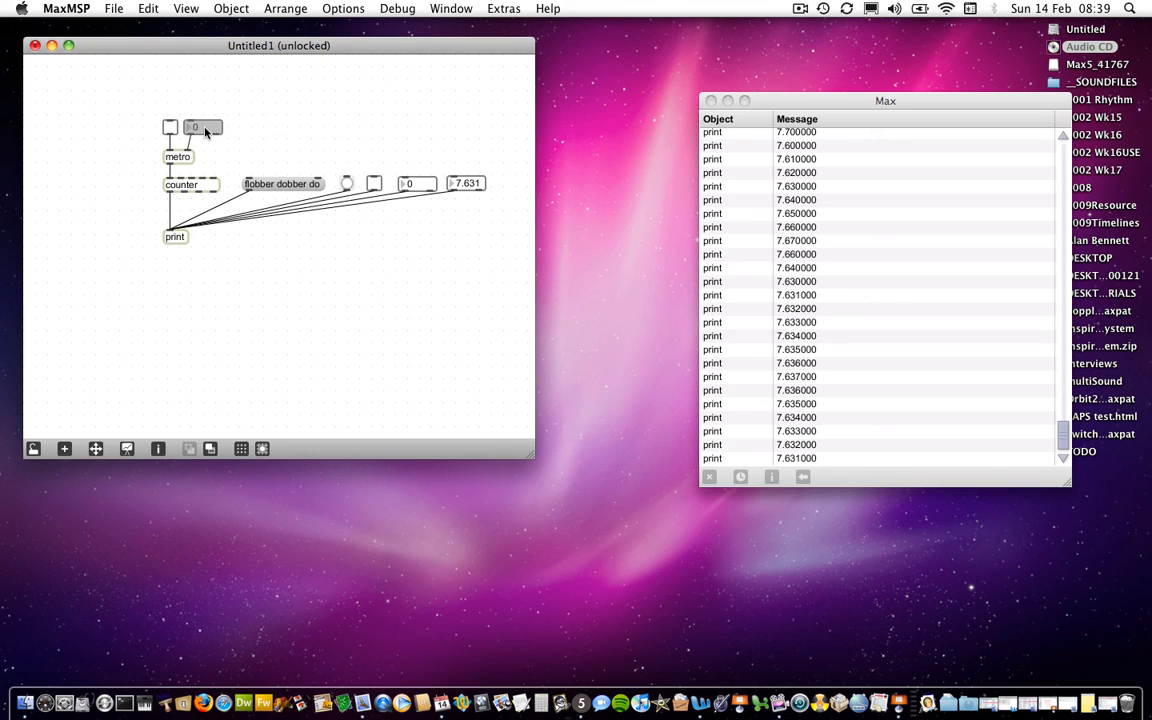
Lock the patch so the metro interval box can be set to 150
{"action": "left_click", "coordinate": [33, 448]}
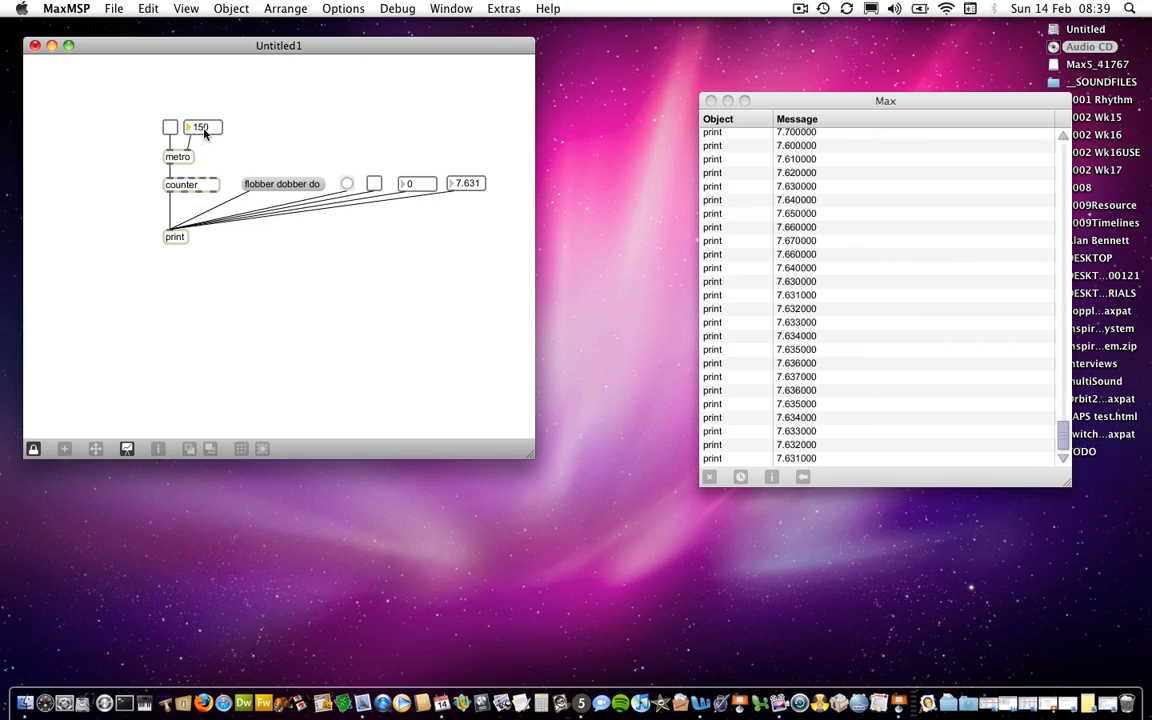
{"action": "mouse_move", "coordinate": [170, 130]}
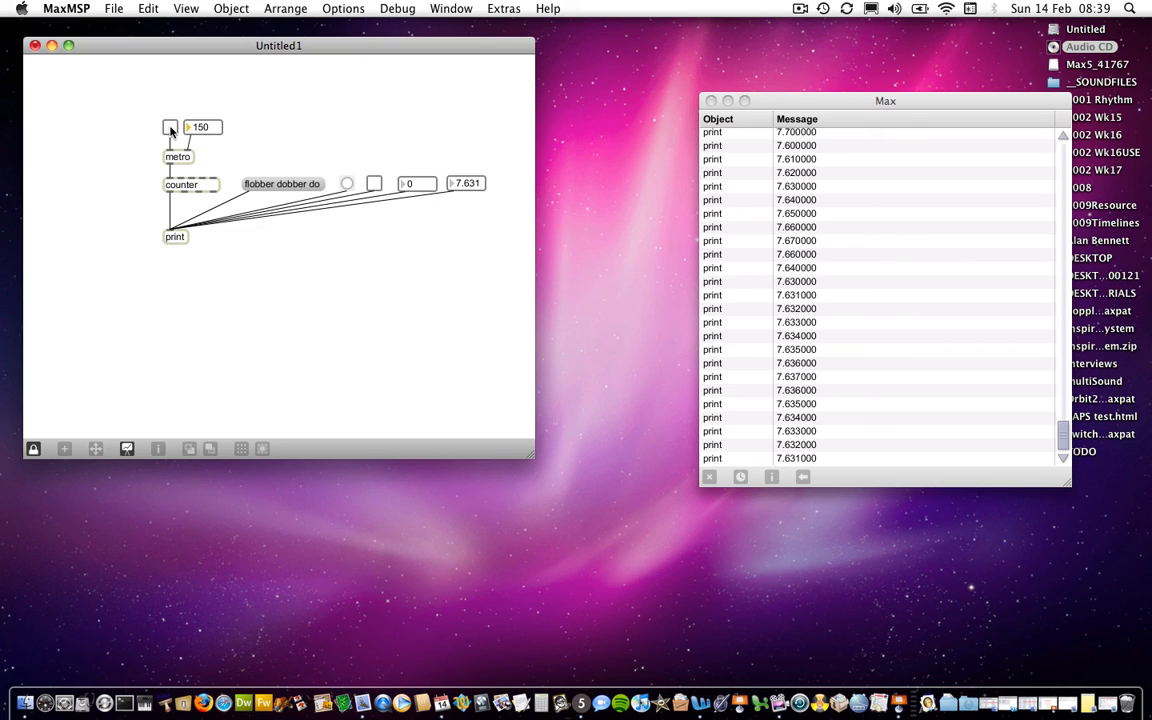
Start the metro, let the counter print up to 122, then stop it
{"action": "left_click", "coordinate": [170, 127]}
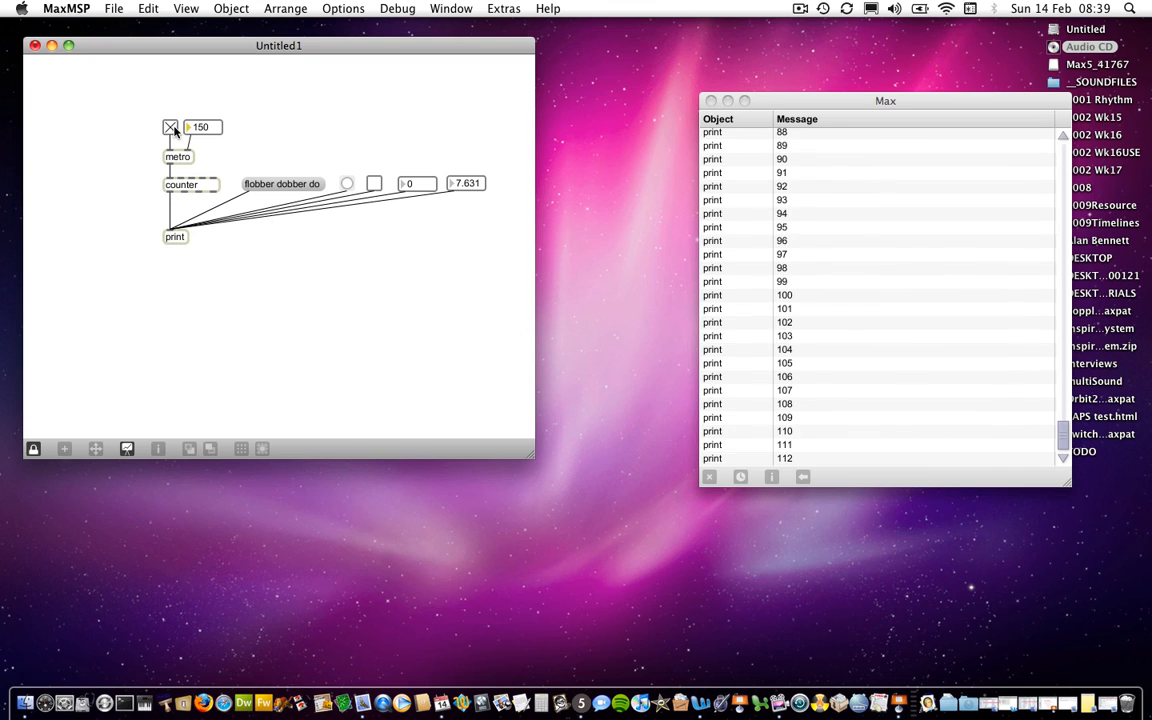
{"action": "left_click", "coordinate": [170, 127]}
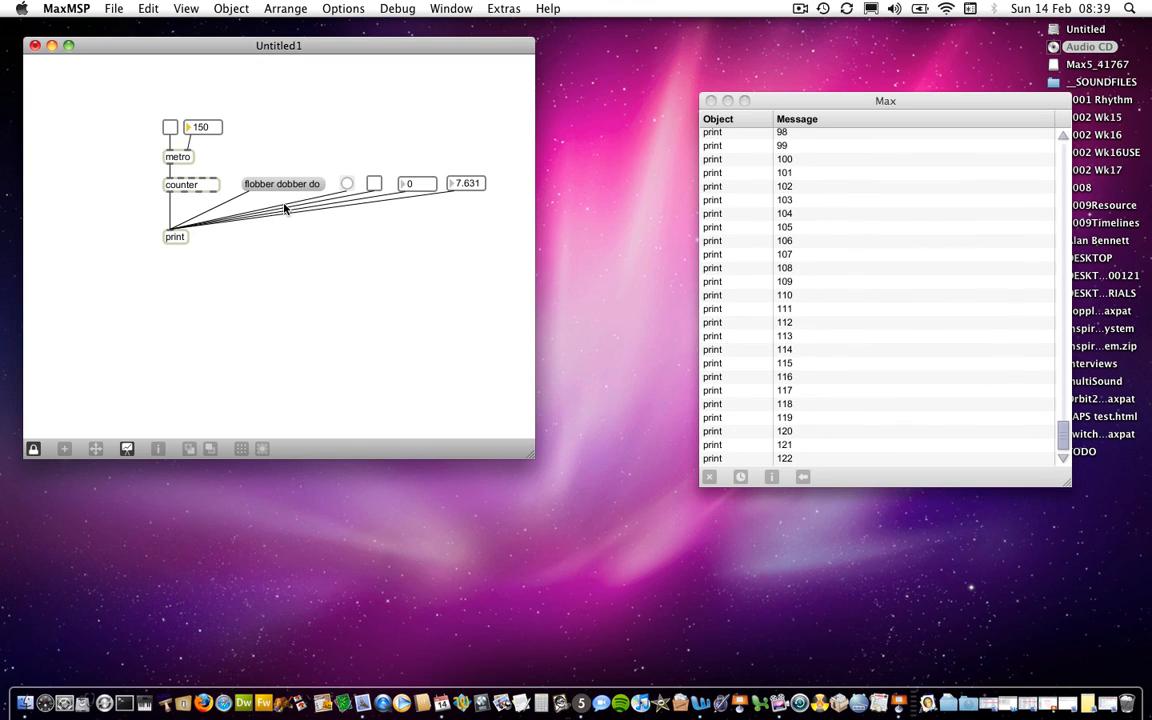
{"action": "mouse_move", "coordinate": [297, 214]}
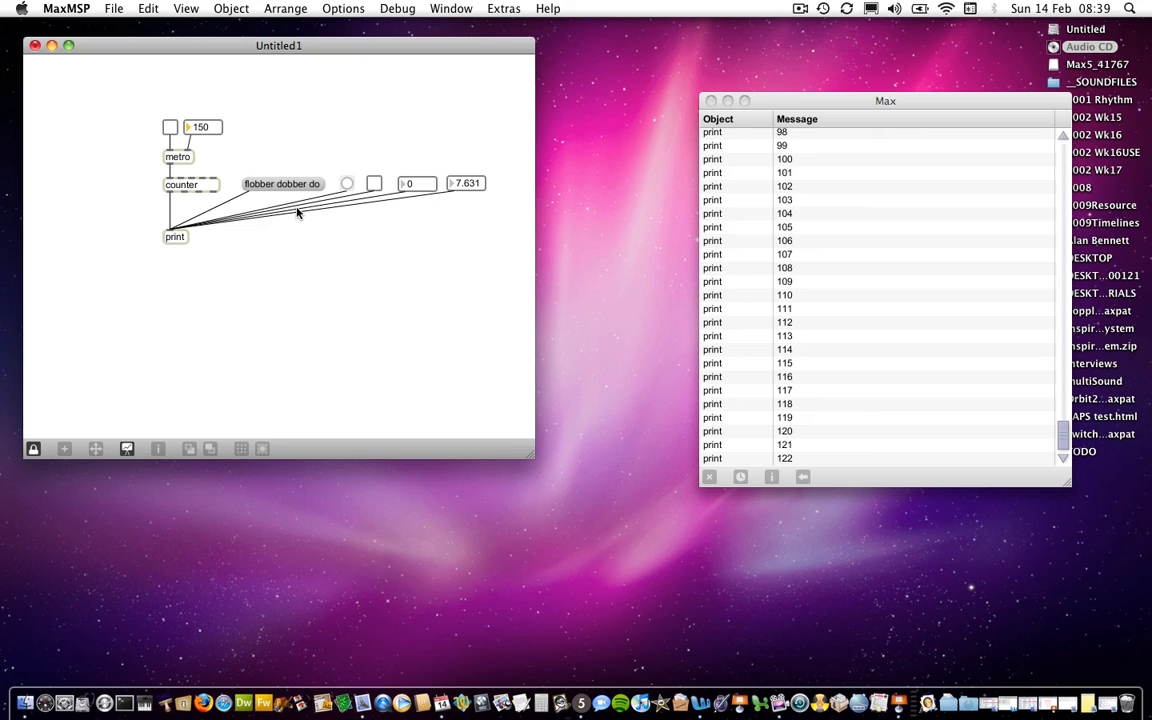
{"action": "mouse_move", "coordinate": [658, 600]}
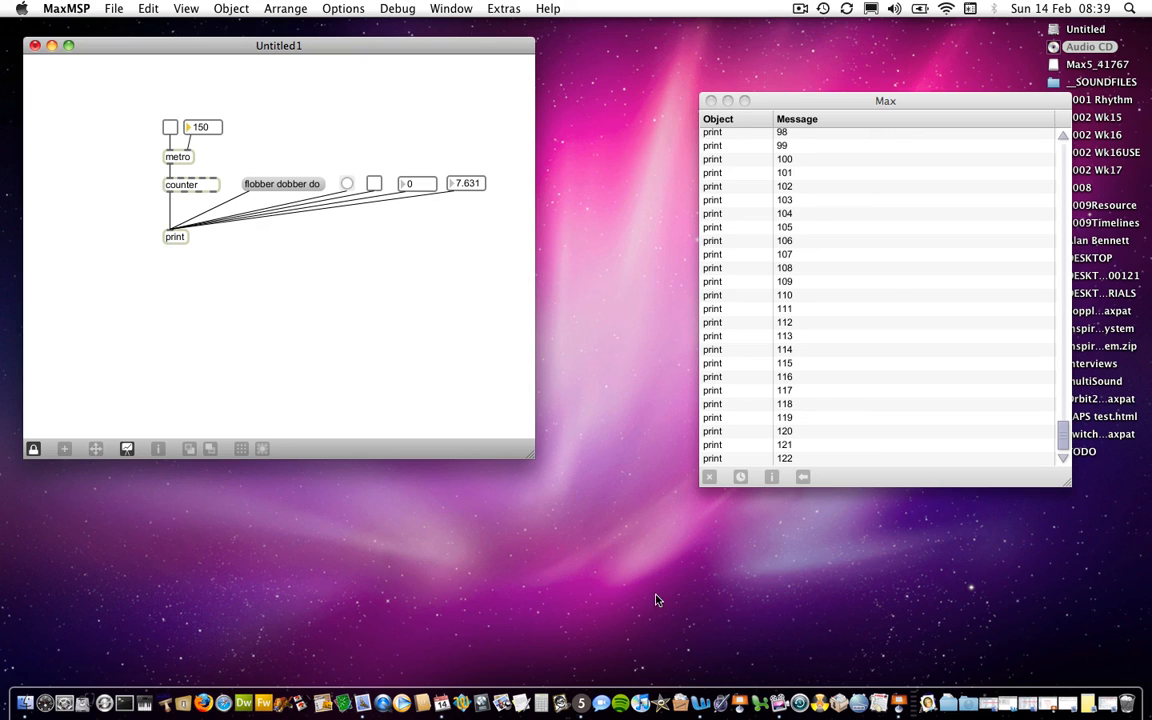